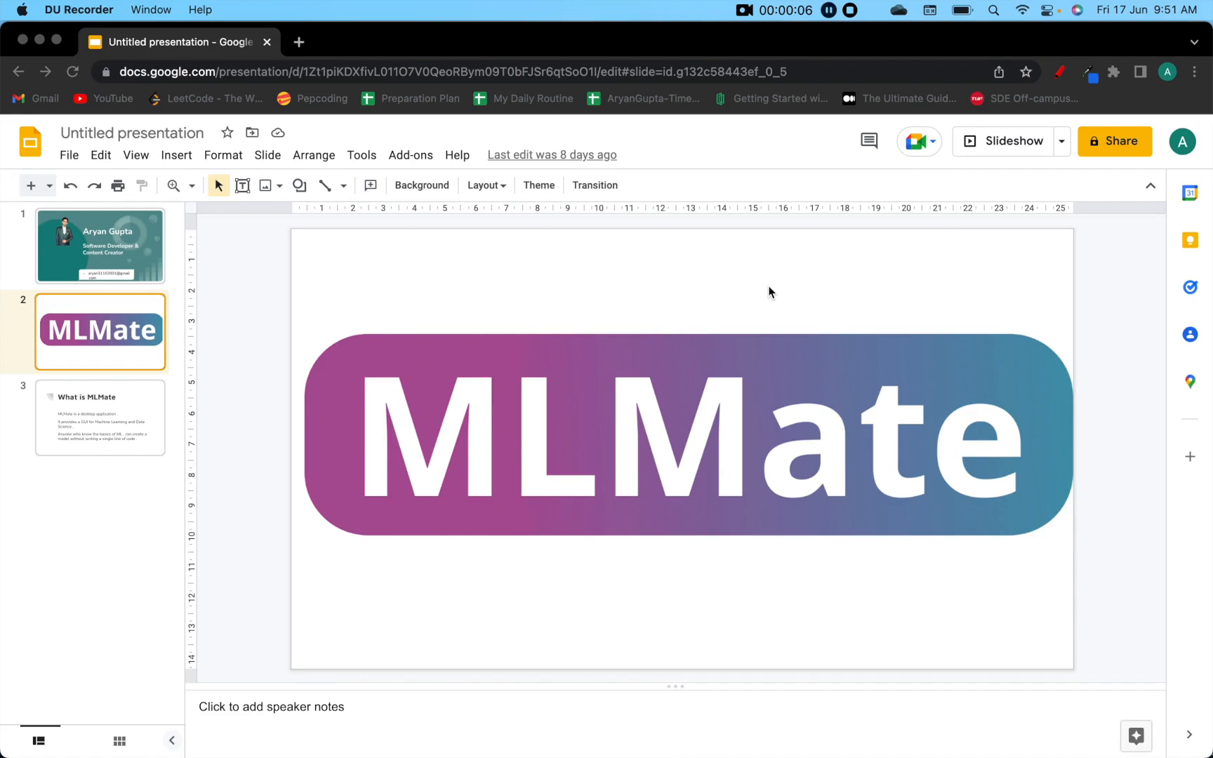
Switch from the Google Slides deck to the running MLMate welcome form.
{"action": "left_click", "coordinate": [100, 415]}
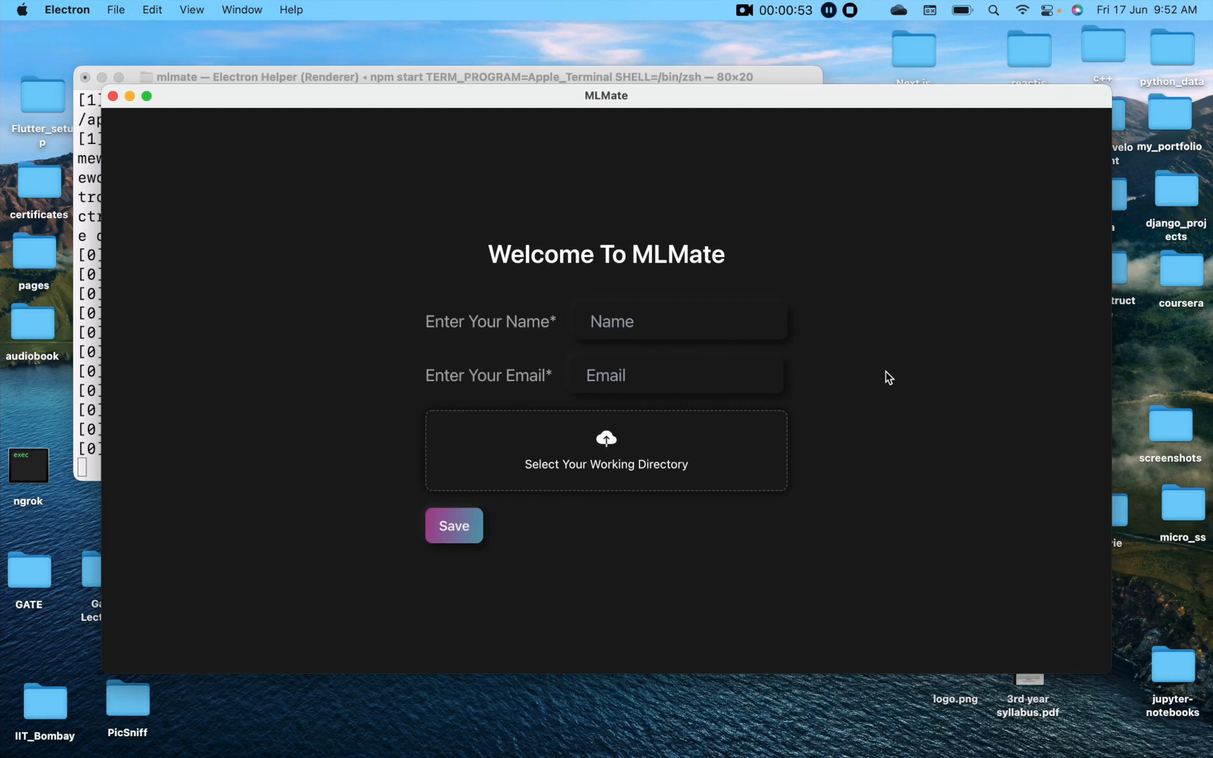
{"action": "left_click", "coordinate": [635, 322]}
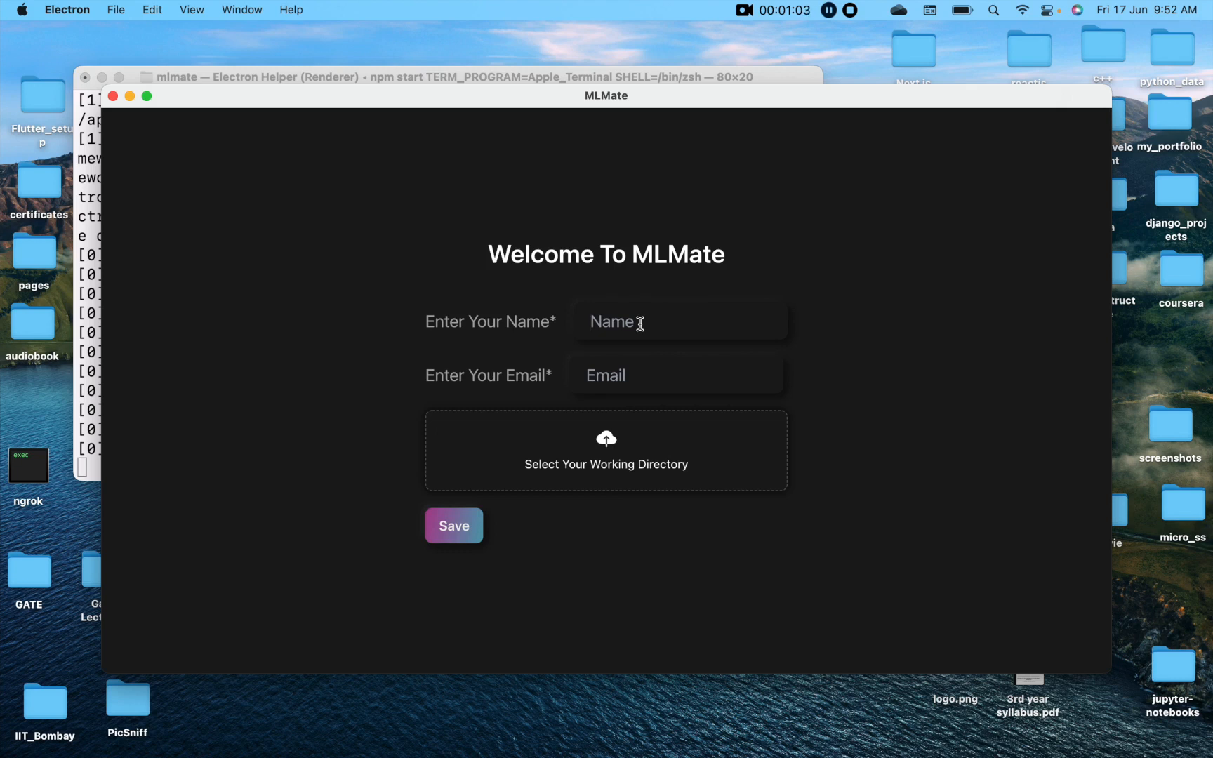
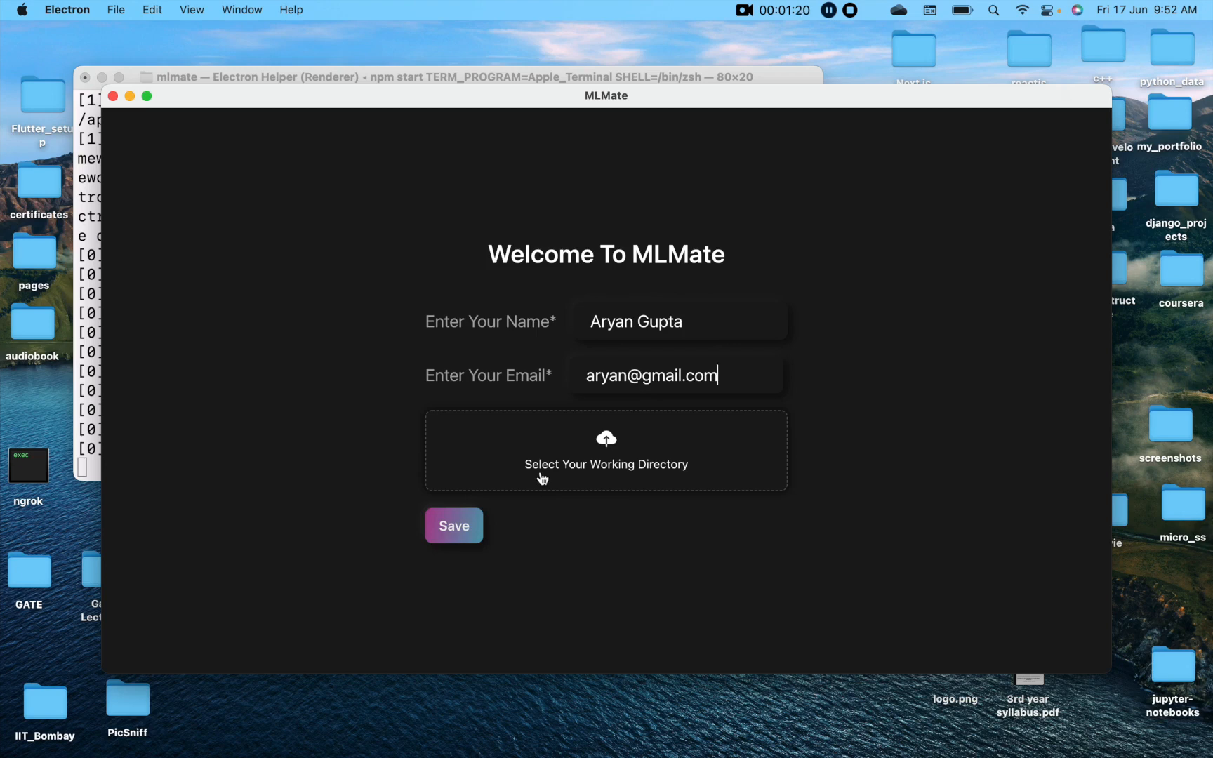
{"action": "mouse_move", "coordinate": [697, 486]}
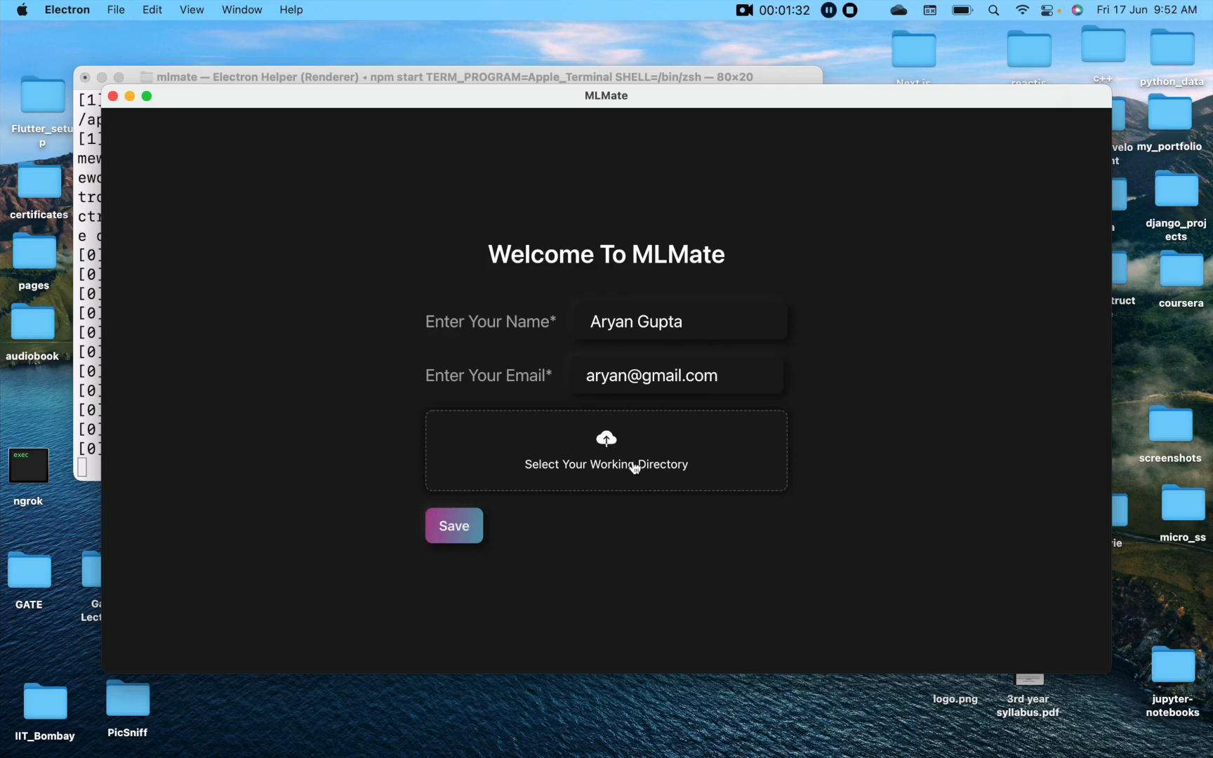
Choose Electron-Apps as the working directory and save the profile.
{"action": "left_click", "coordinate": [607, 463]}
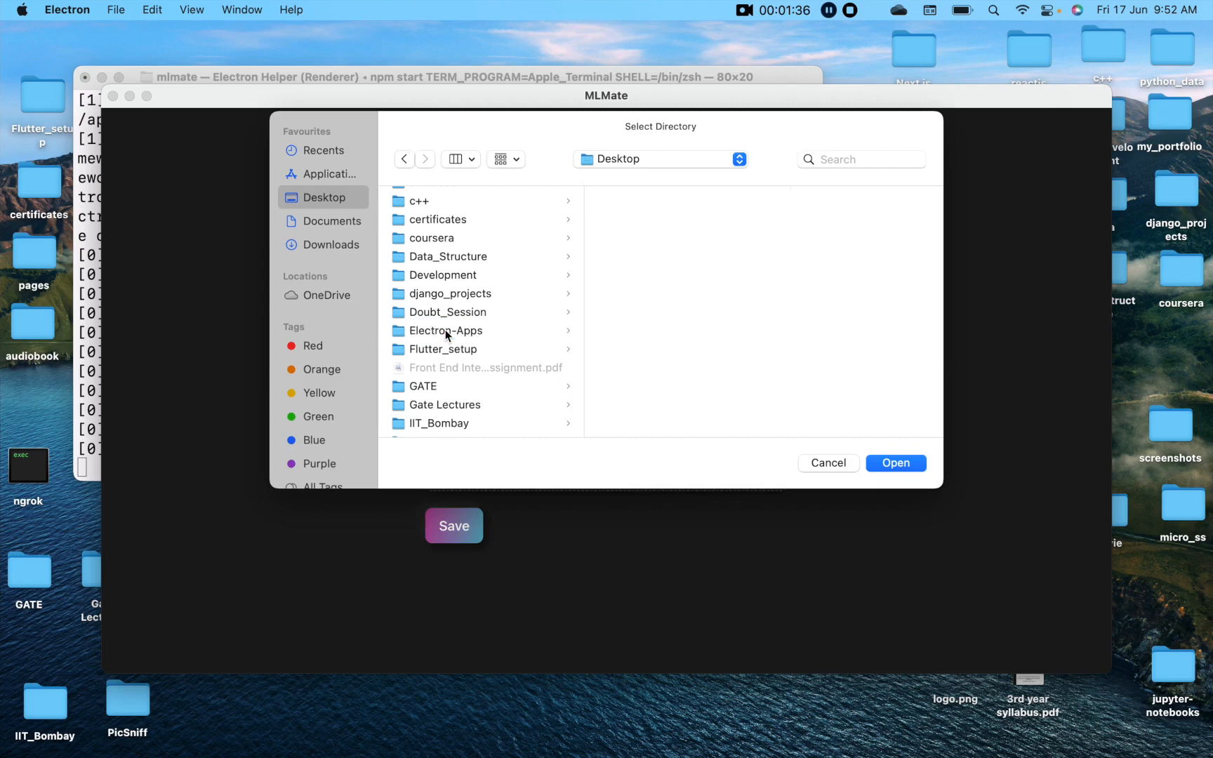
{"action": "left_click", "coordinate": [896, 463]}
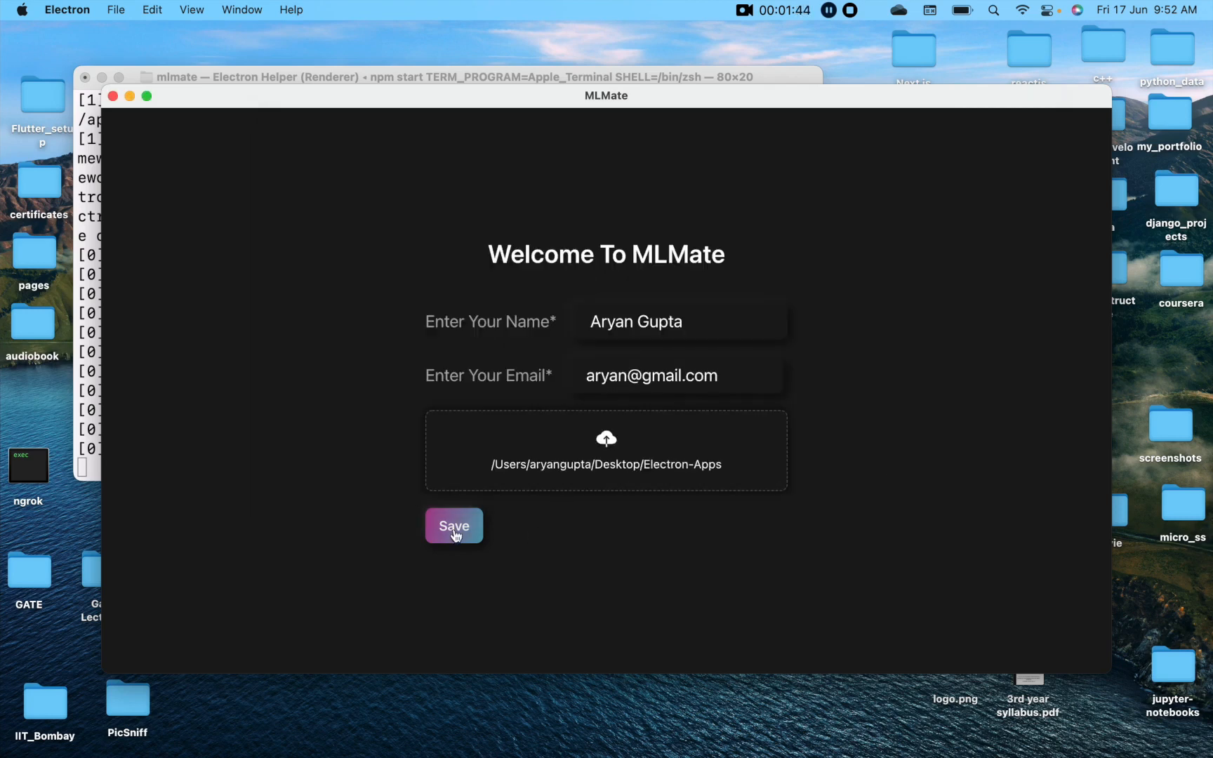
{"action": "left_click", "coordinate": [455, 527]}
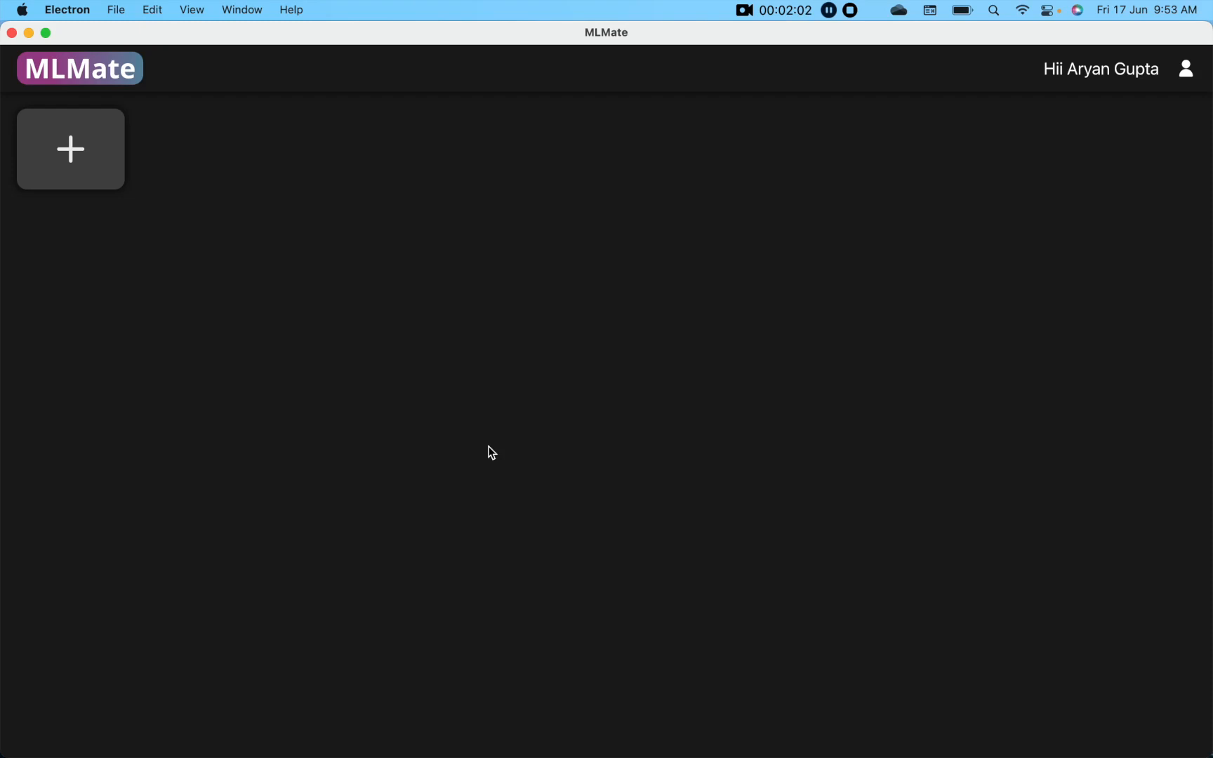
{"action": "mouse_move", "coordinate": [470, 448]}
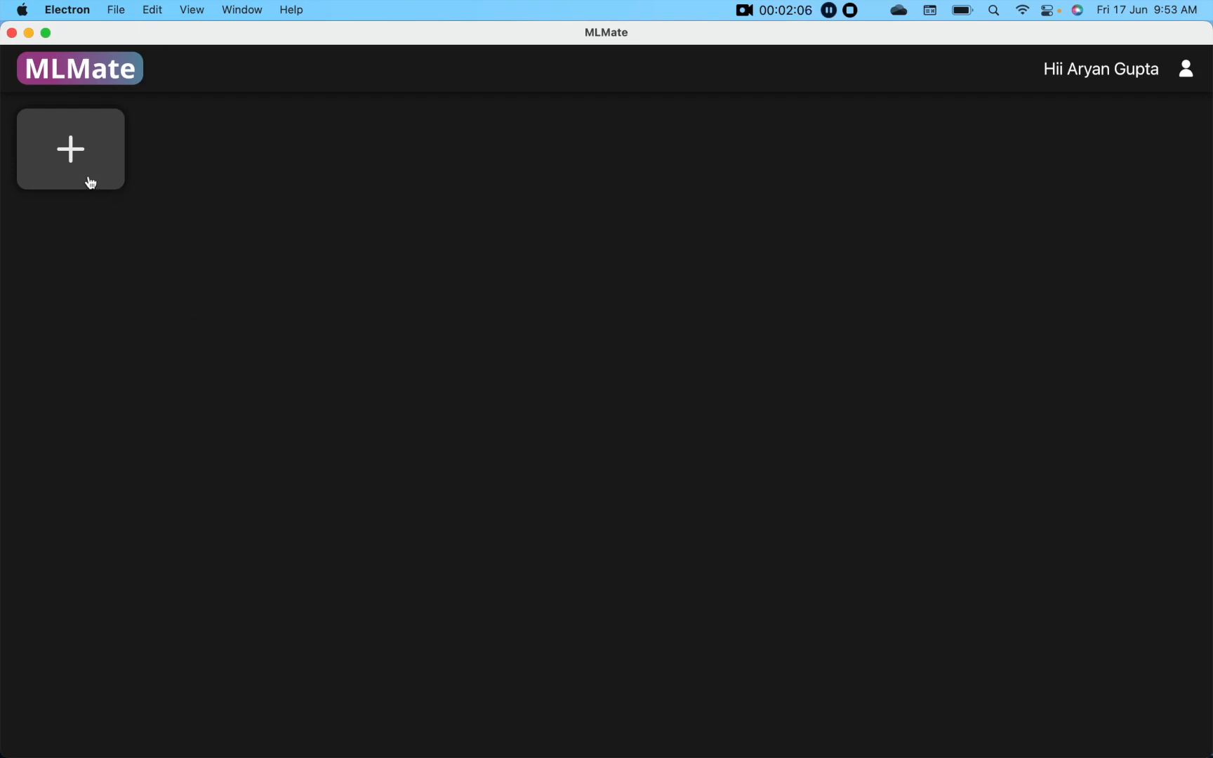
{"action": "mouse_move", "coordinate": [1047, 71]}
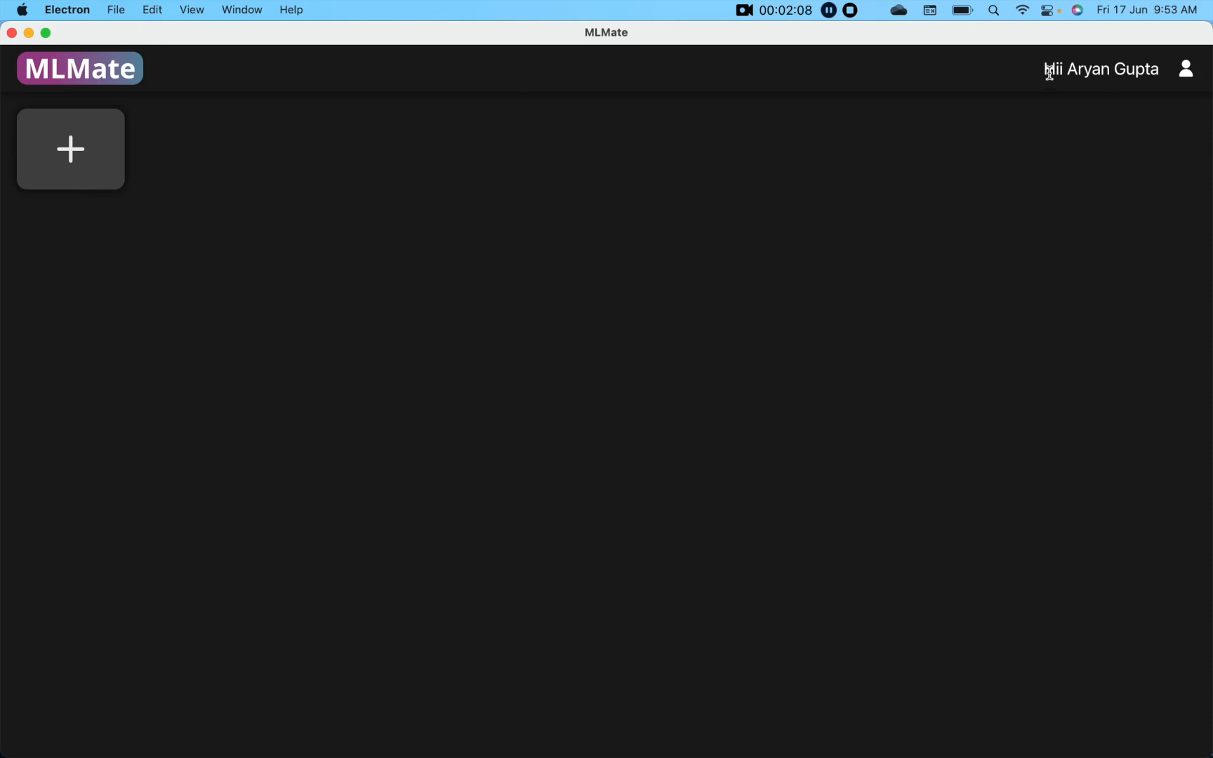
{"action": "mouse_move", "coordinate": [1188, 70]}
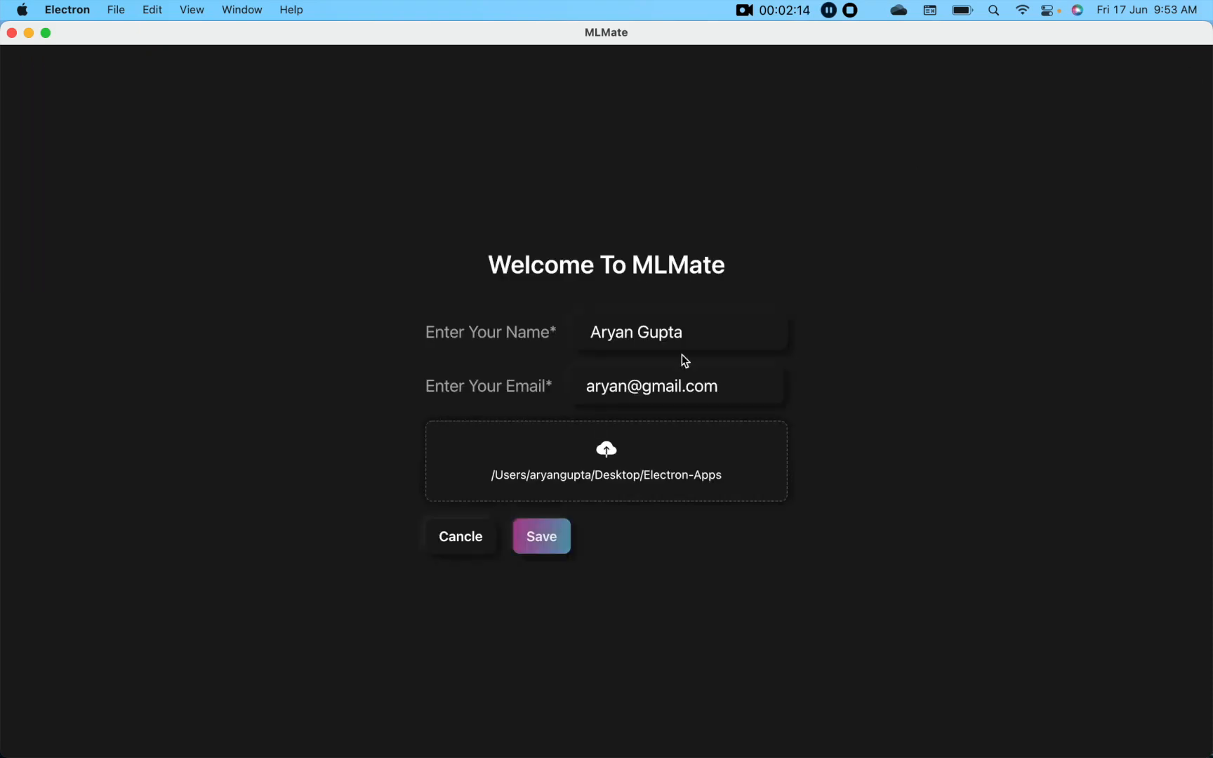
{"action": "mouse_move", "coordinate": [641, 477]}
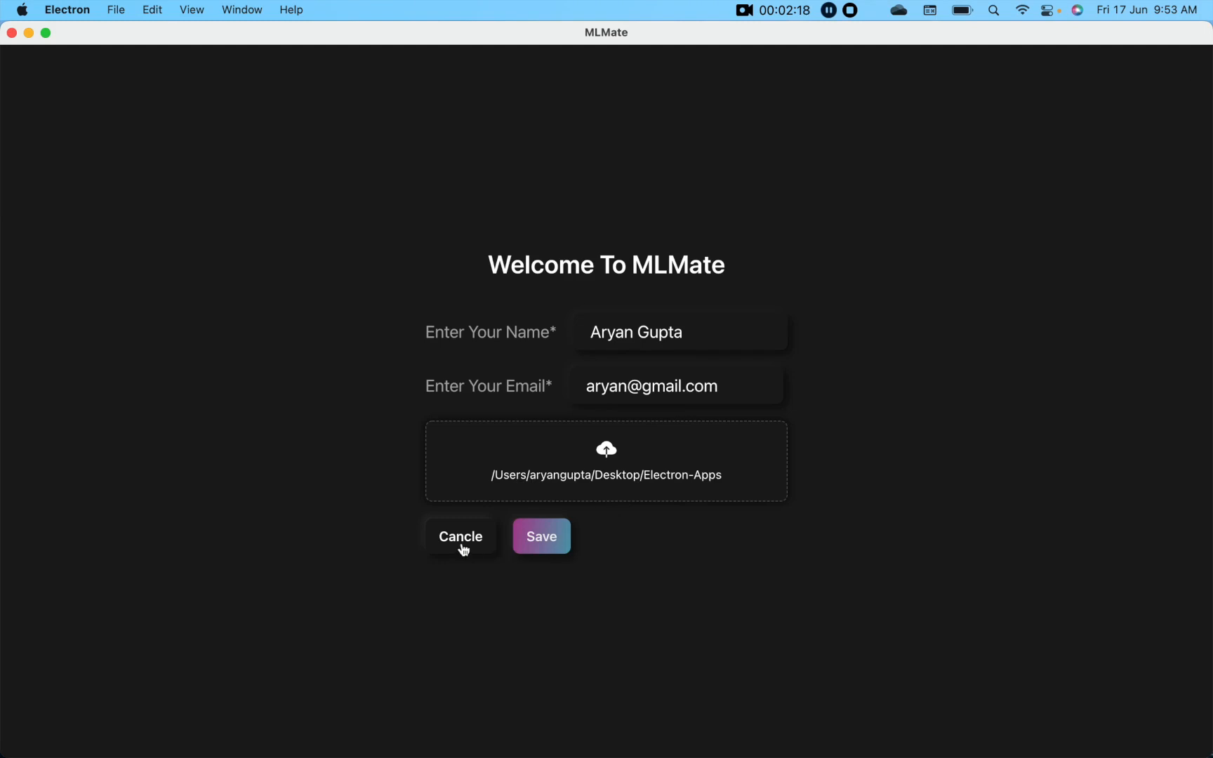
{"action": "left_click", "coordinate": [542, 536]}
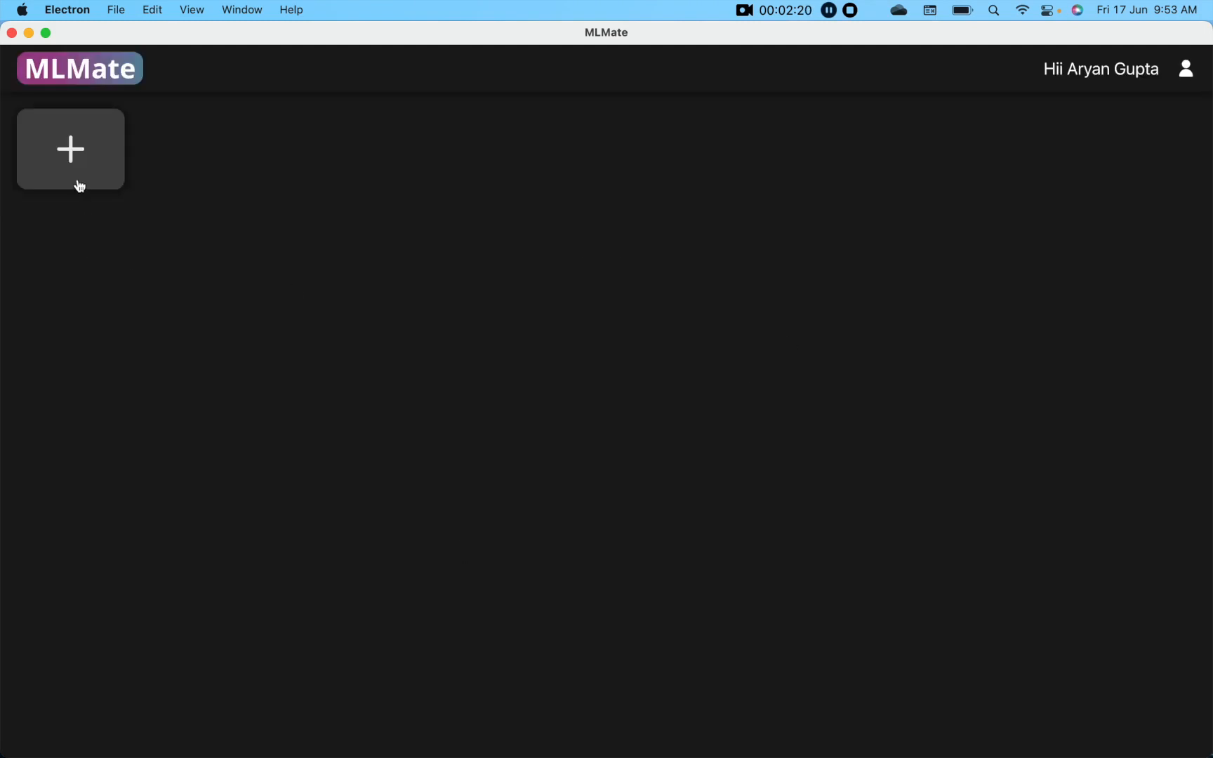
Start a new project and name it 'First'.
{"action": "left_click", "coordinate": [71, 149]}
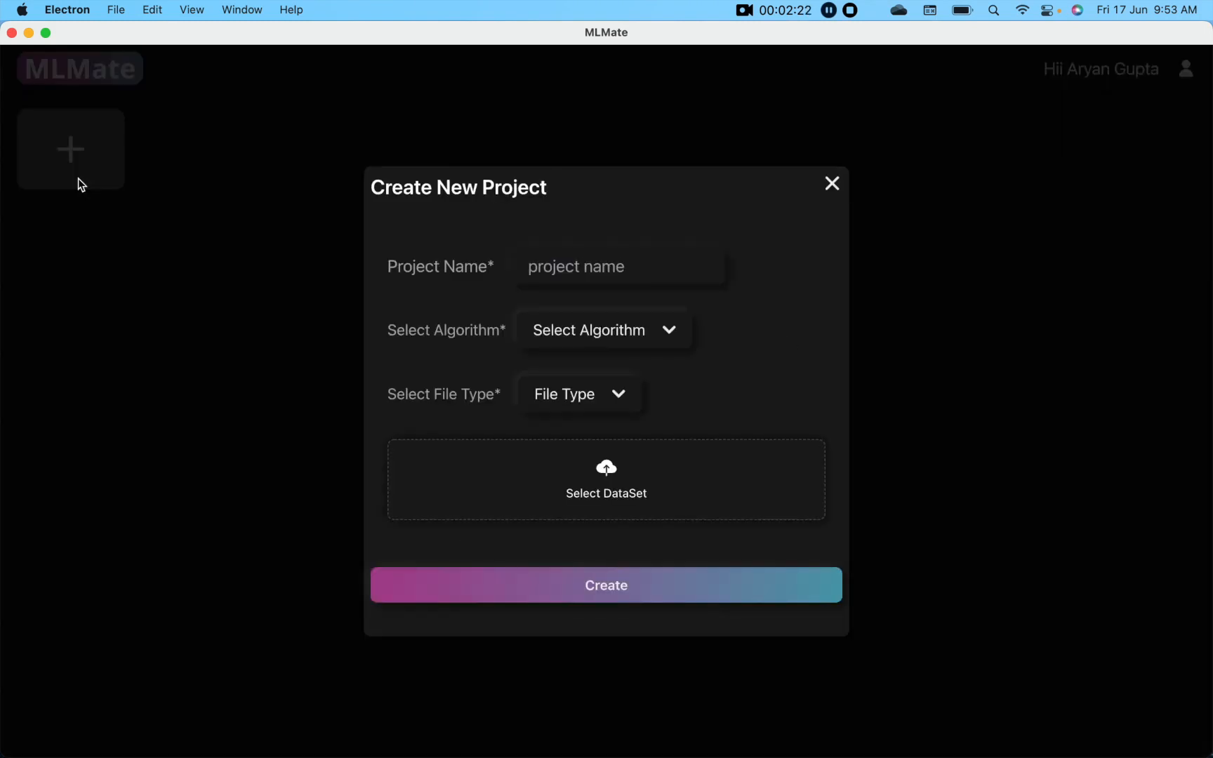
{"action": "left_click", "coordinate": [584, 266]}
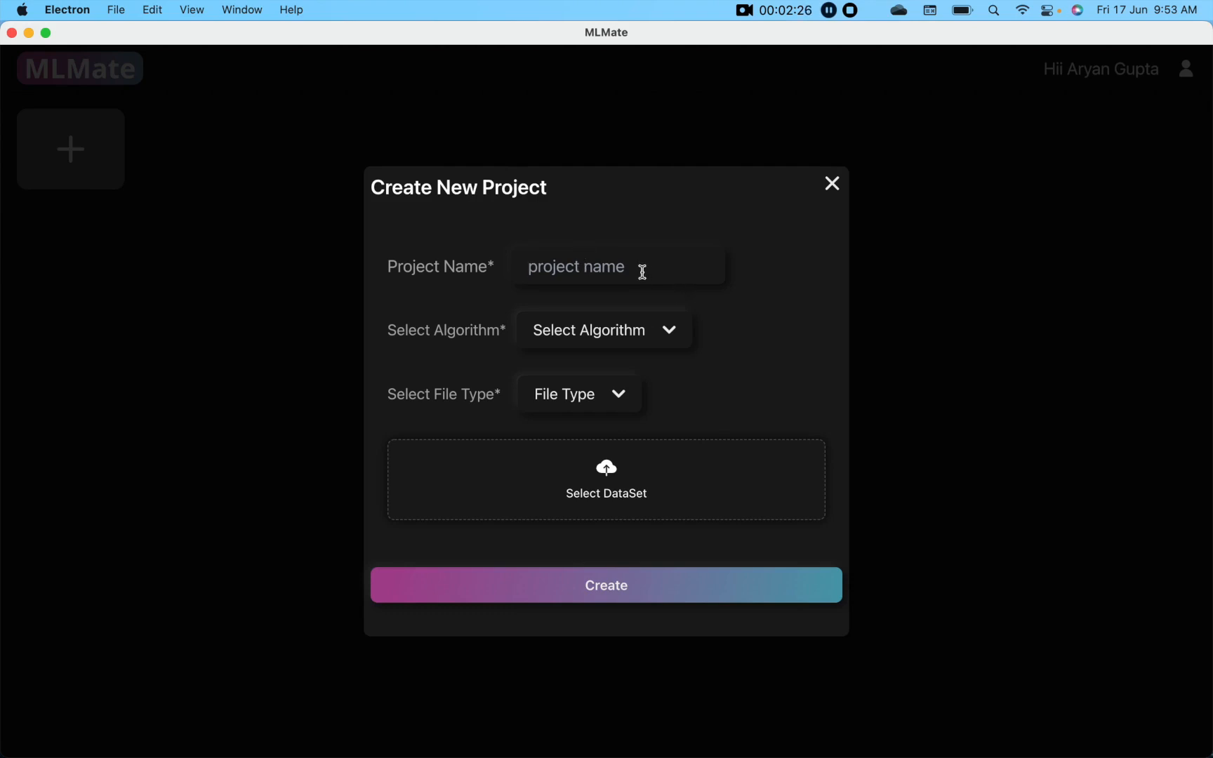
{"action": "type", "text": "First"}
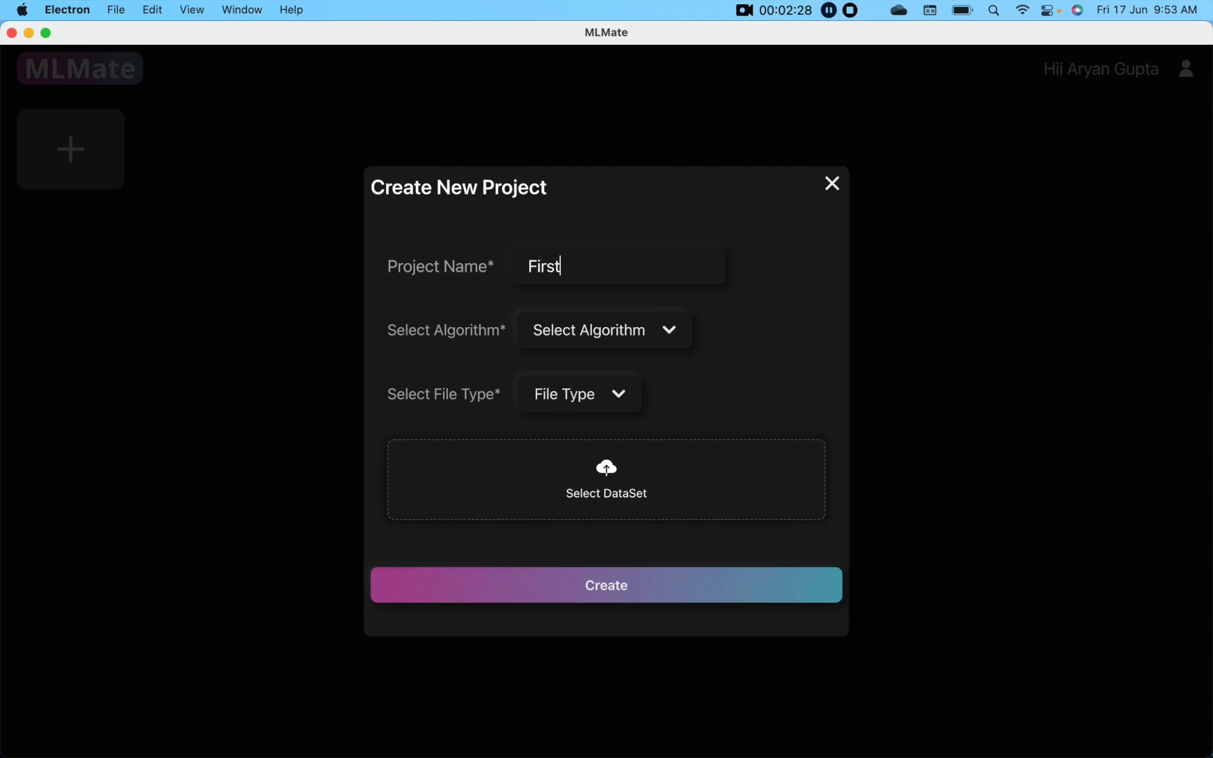
Choose Linear Regression as the algorithm and csv as the file type.
{"action": "left_click", "coordinate": [604, 330]}
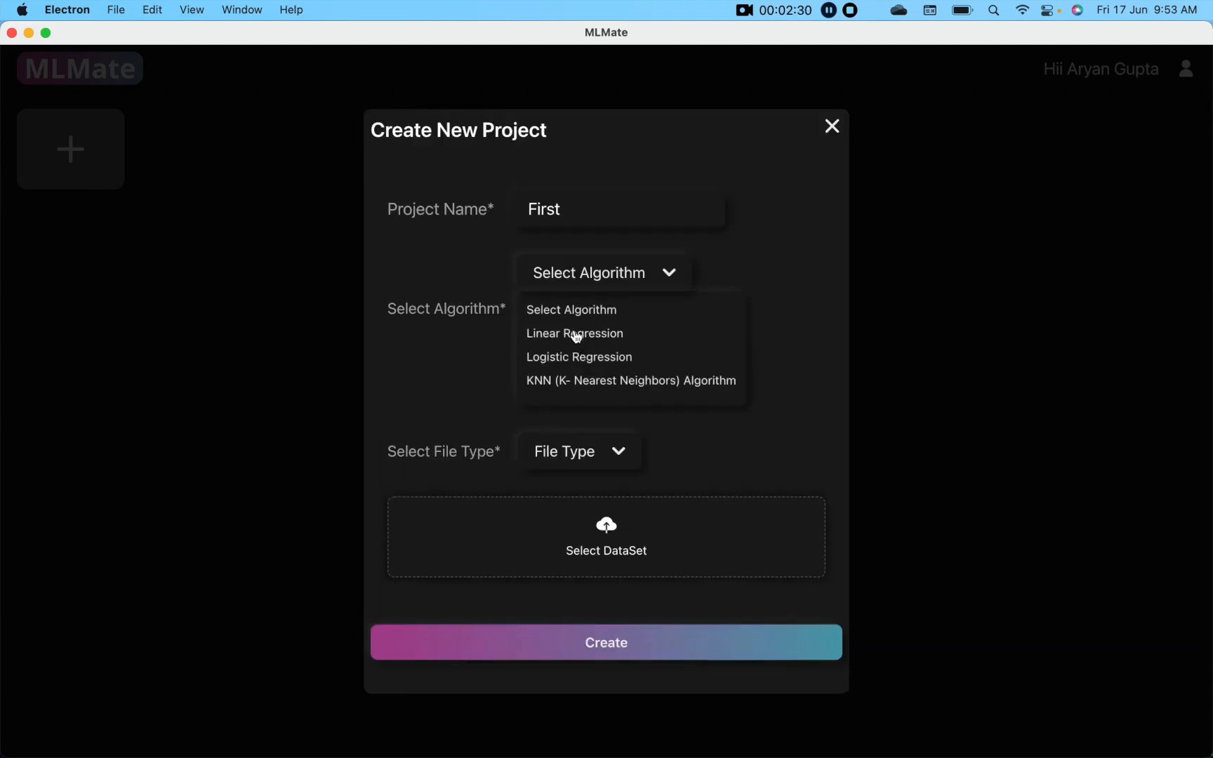
{"action": "mouse_move", "coordinate": [555, 338]}
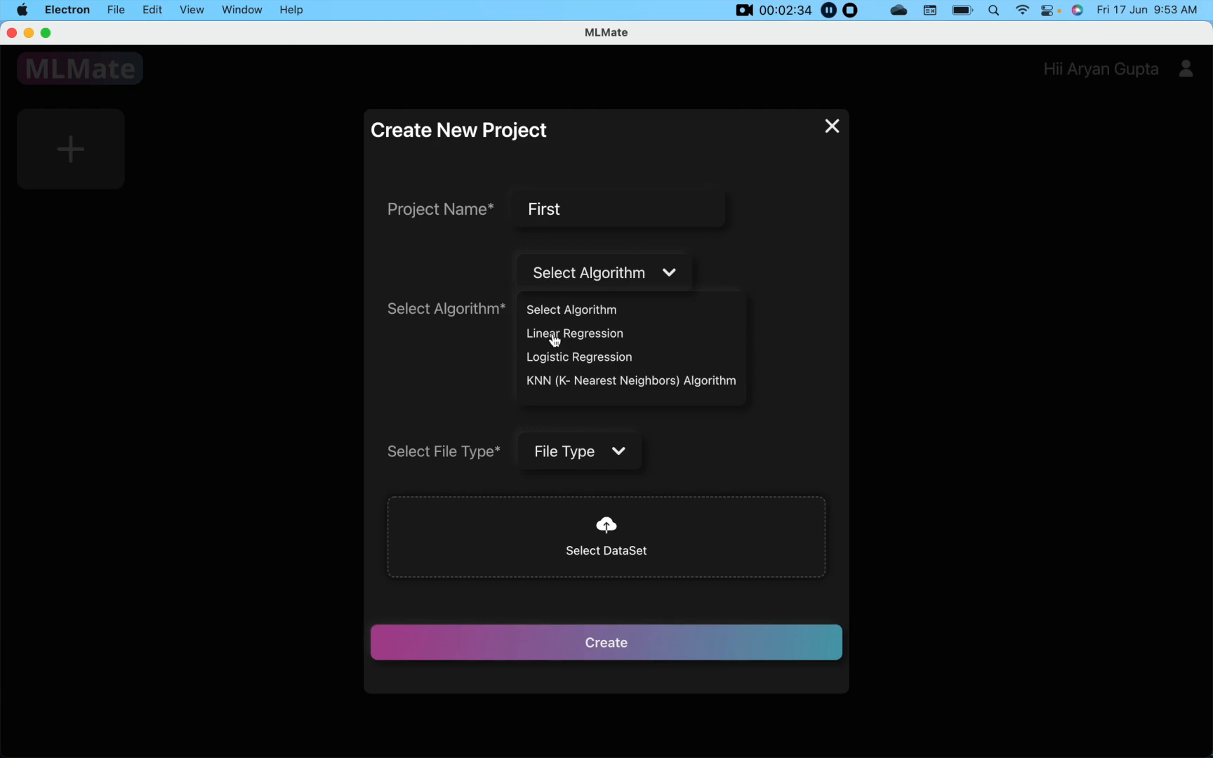
{"action": "left_click", "coordinate": [574, 334]}
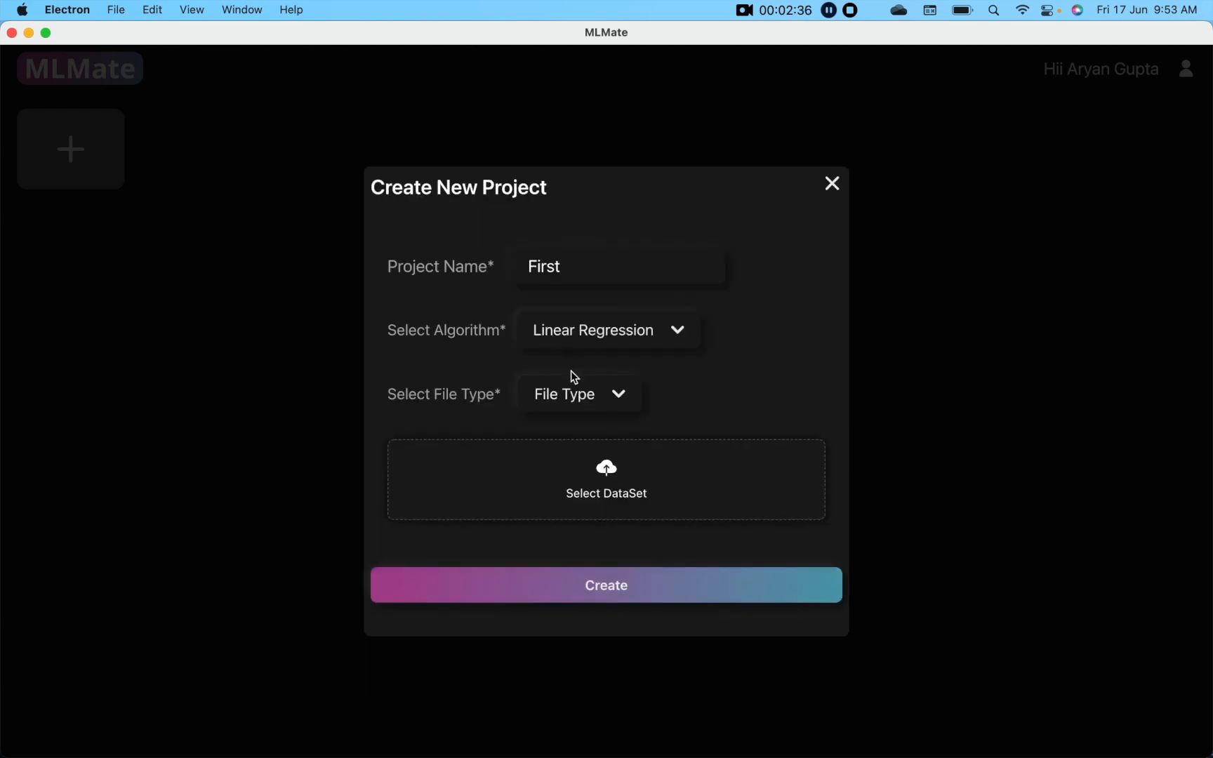
{"action": "left_click", "coordinate": [575, 393]}
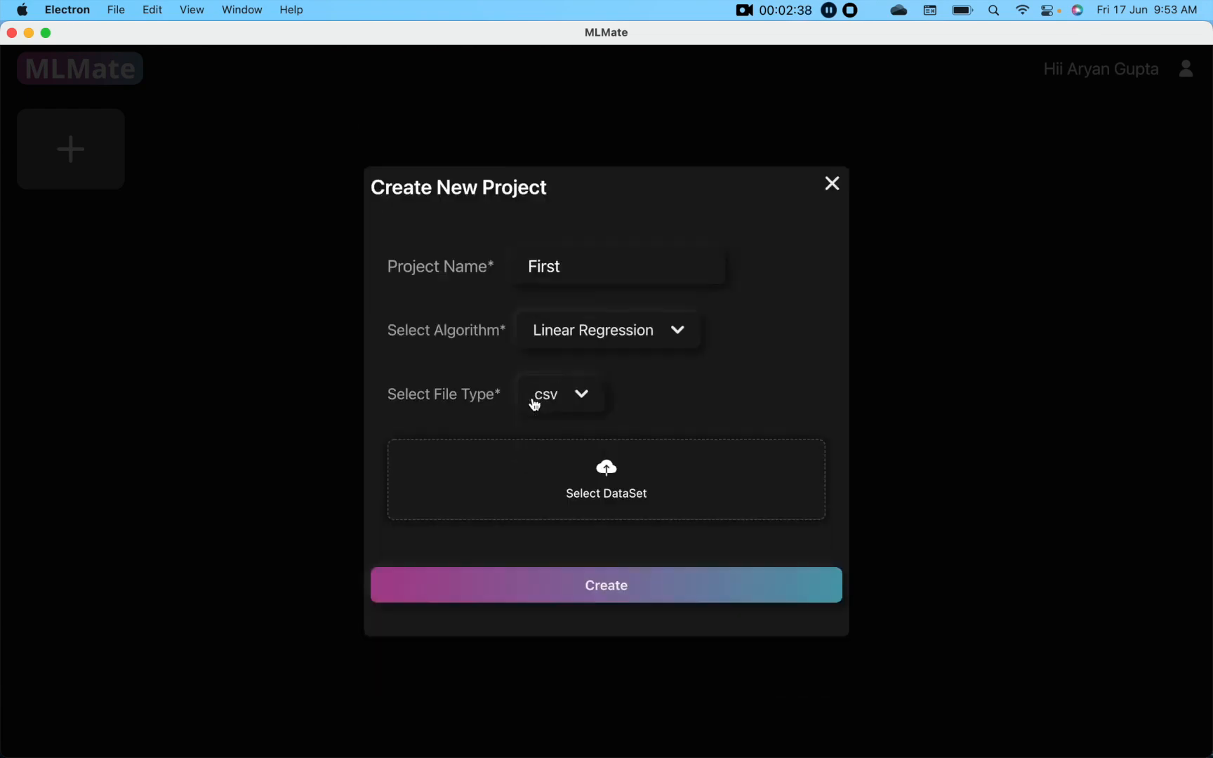
{"action": "mouse_move", "coordinate": [573, 450]}
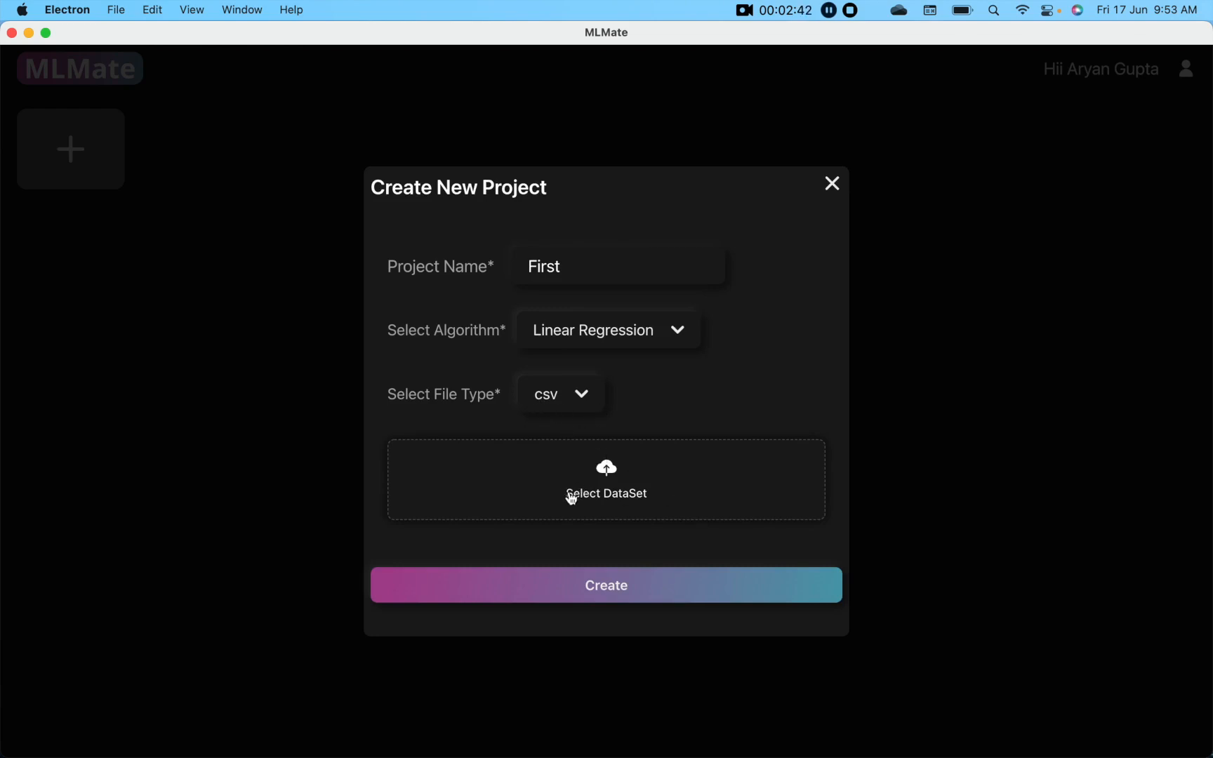
Attach ToyotaCorolla.csv from the Desktop as the dataset and create the First project.
{"action": "left_click", "coordinate": [607, 480]}
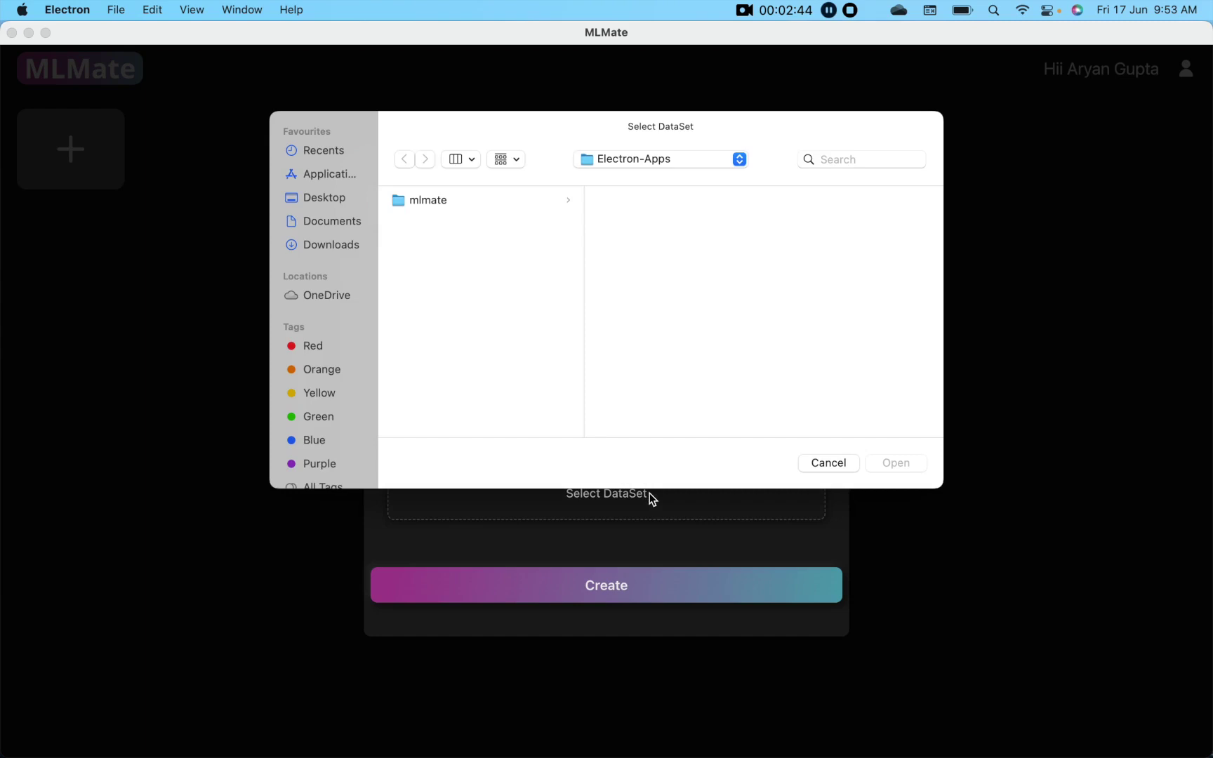
{"action": "left_click", "coordinate": [325, 196]}
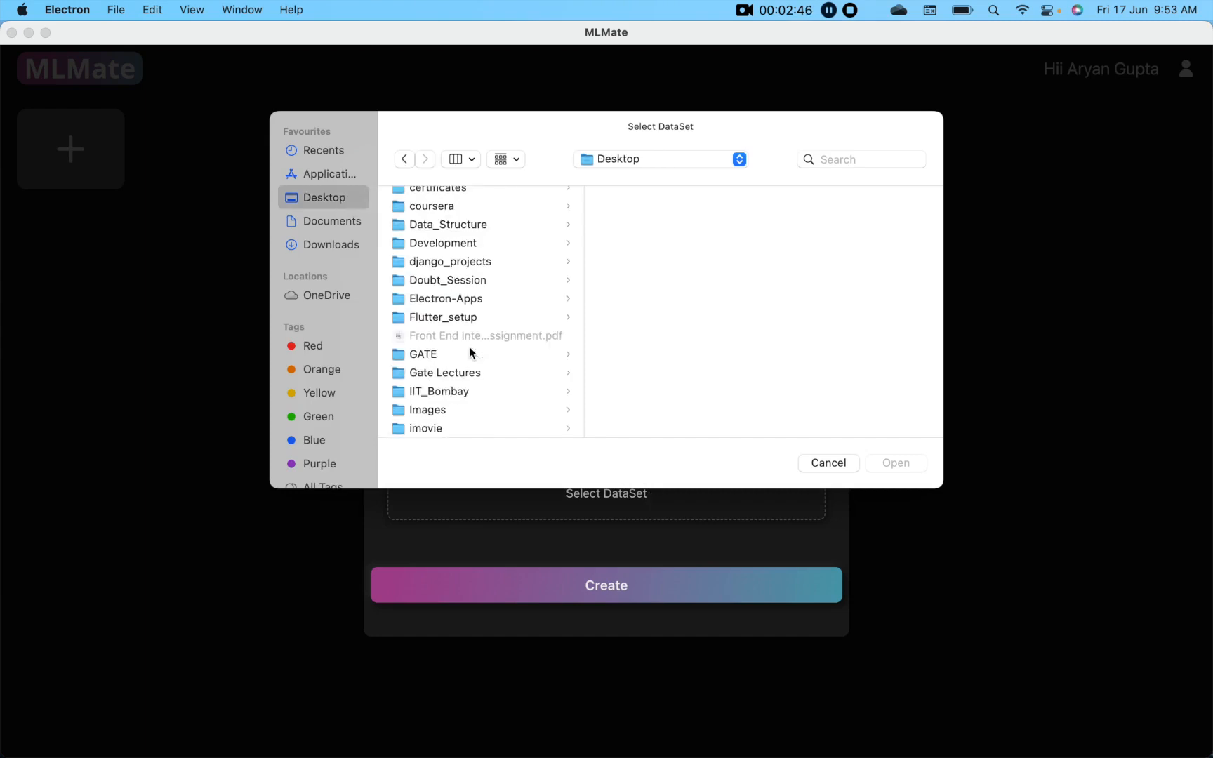
{"action": "mouse_move", "coordinate": [455, 254]}
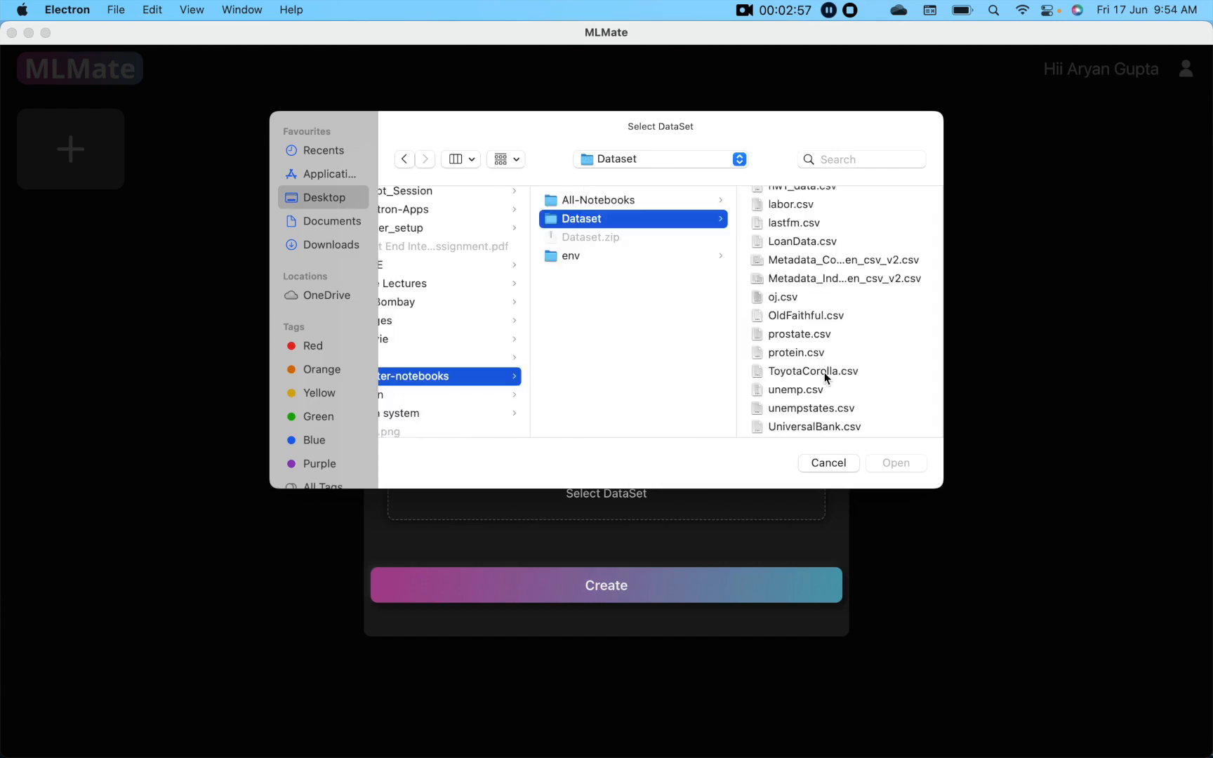
{"action": "left_click", "coordinate": [813, 370]}
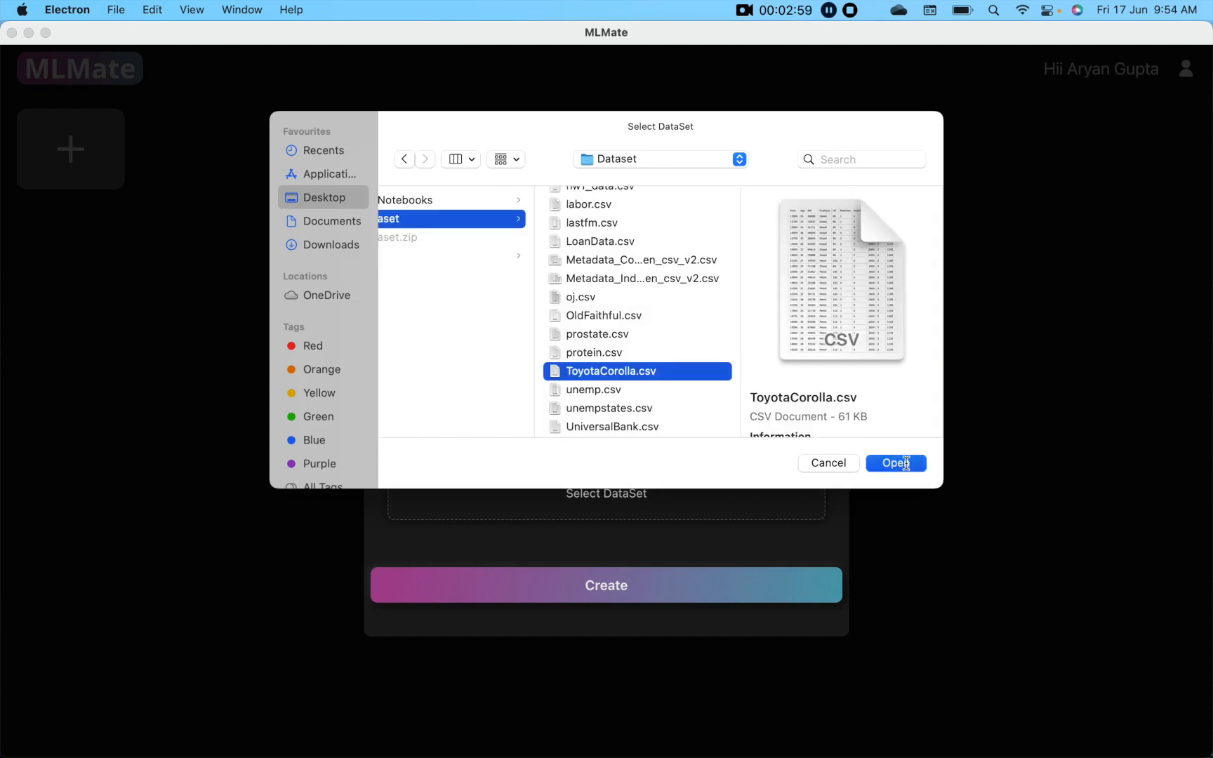
{"action": "left_click", "coordinate": [896, 464]}
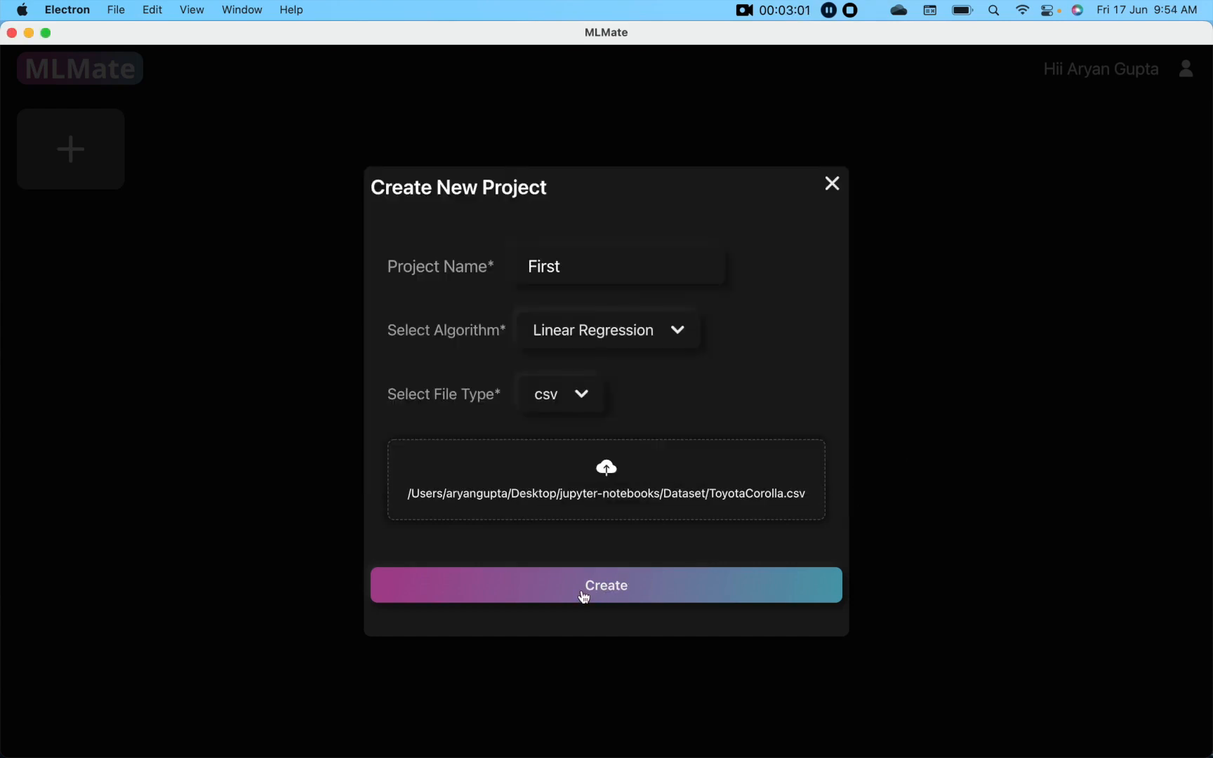
{"action": "left_click", "coordinate": [607, 586]}
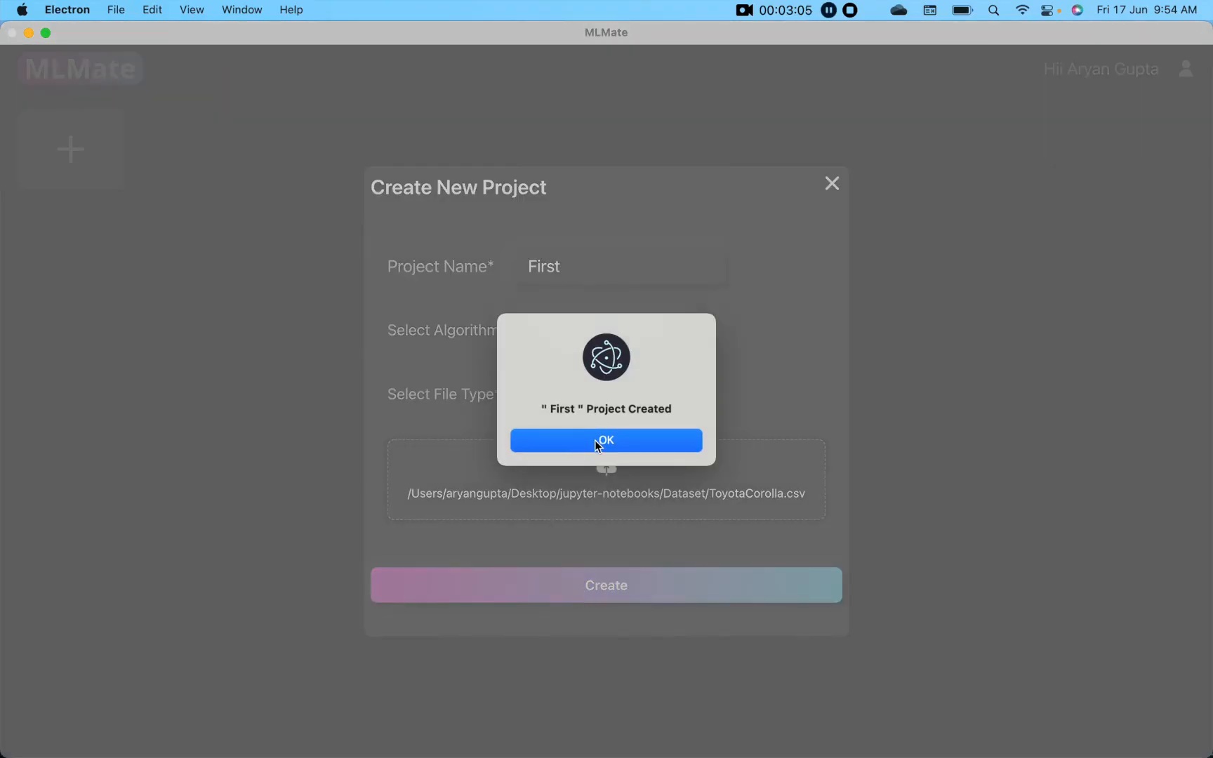
Dismiss the 'First Project Created' alert and open the First project card.
{"action": "left_click", "coordinate": [607, 441]}
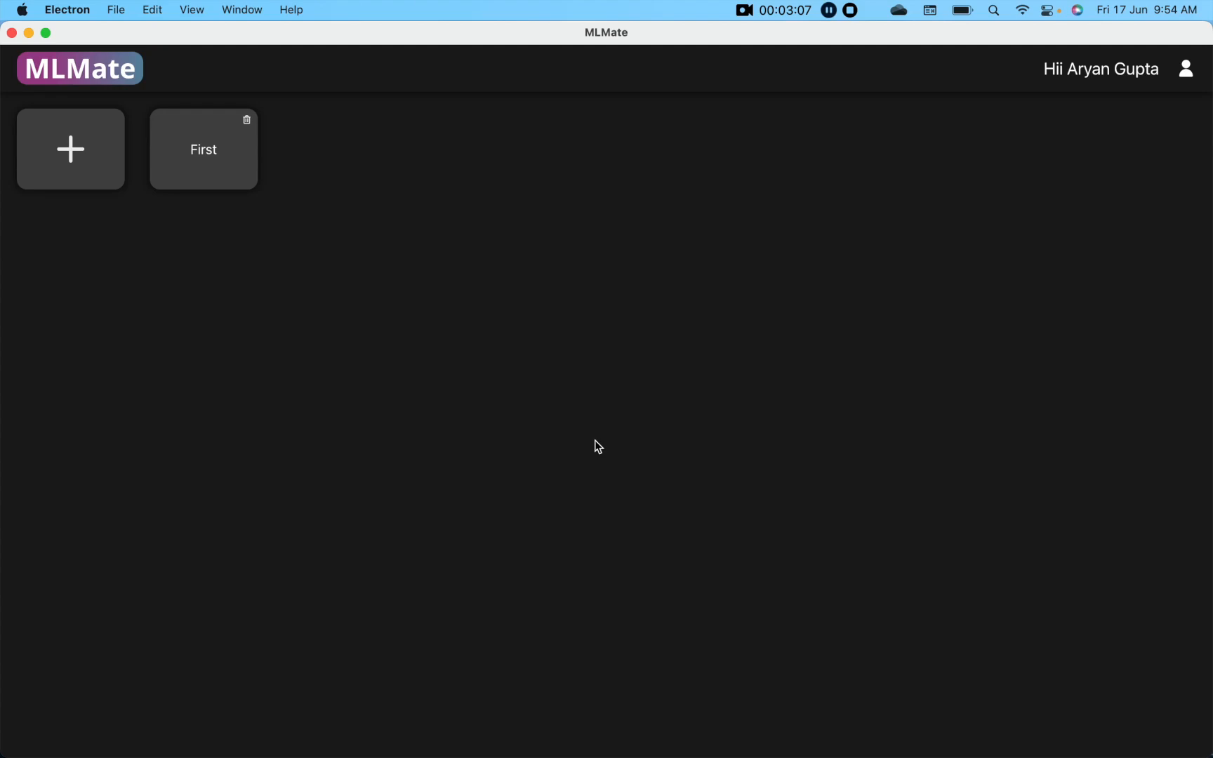
{"action": "mouse_move", "coordinate": [197, 176]}
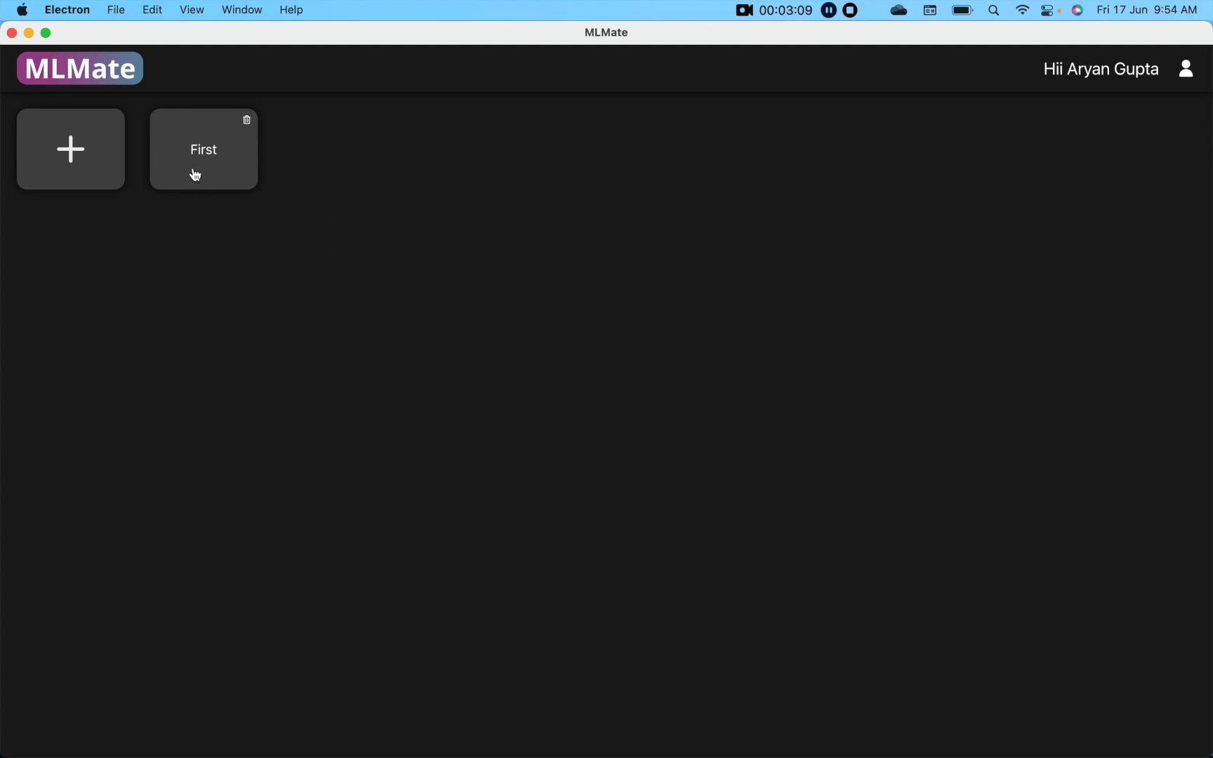
{"action": "mouse_move", "coordinate": [214, 170]}
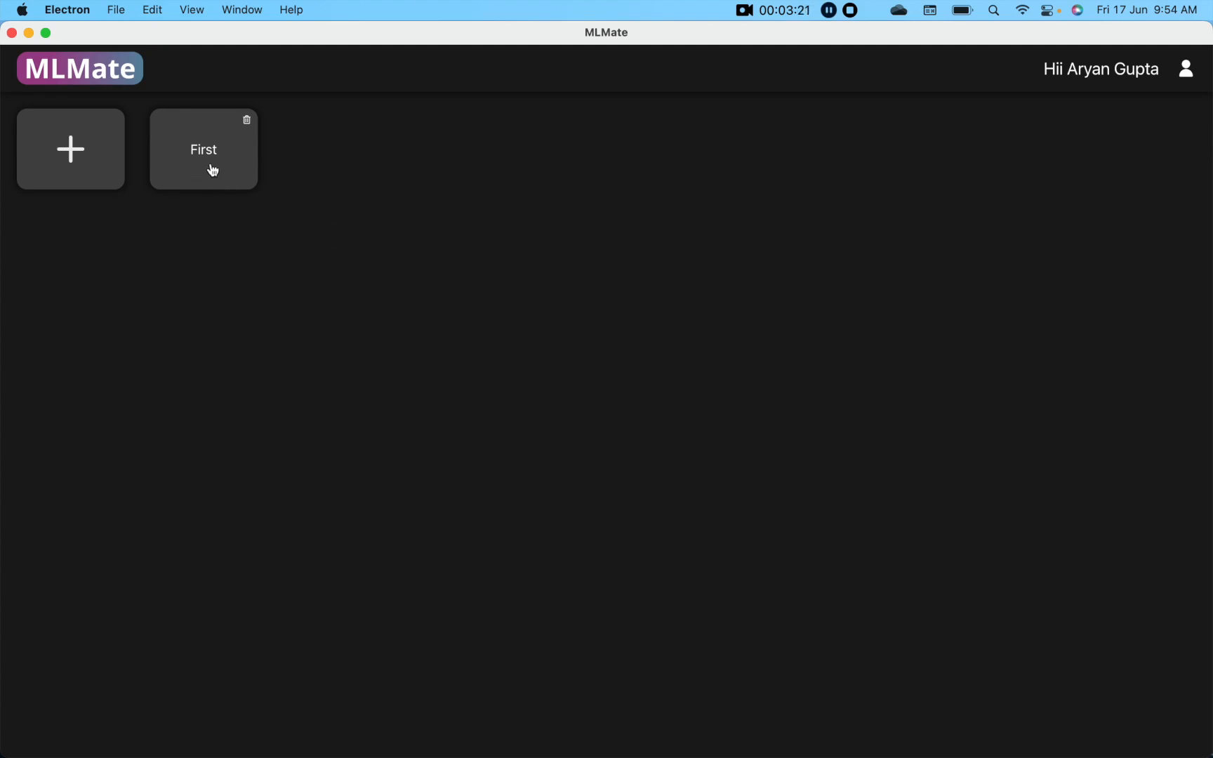
{"action": "left_click", "coordinate": [202, 149]}
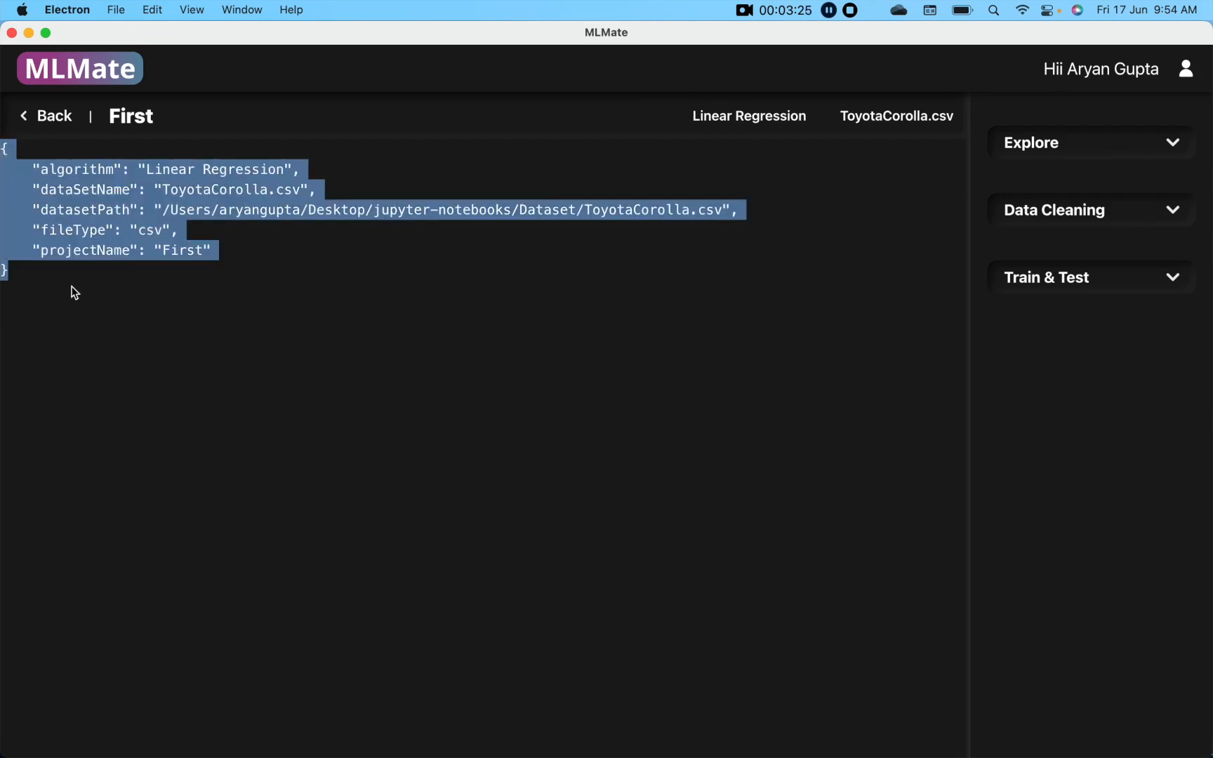
{"action": "left_click", "coordinate": [396, 294]}
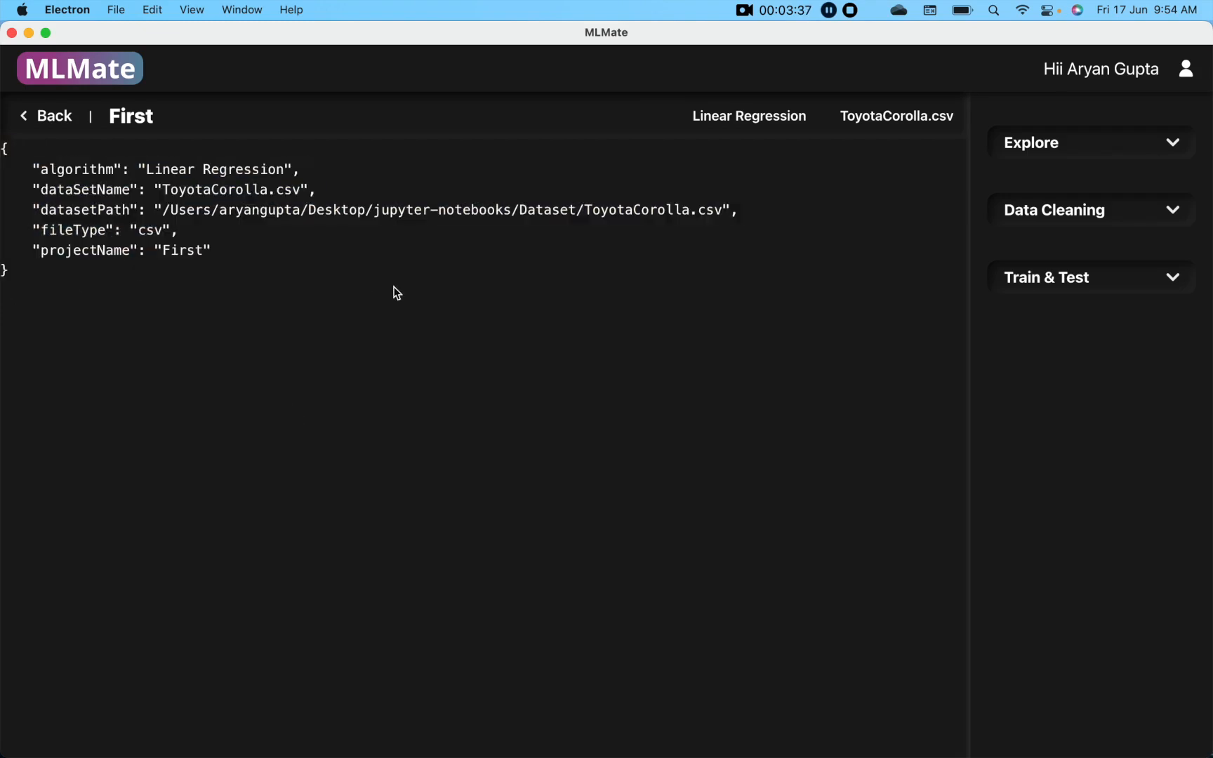
{"action": "mouse_move", "coordinate": [813, 446]}
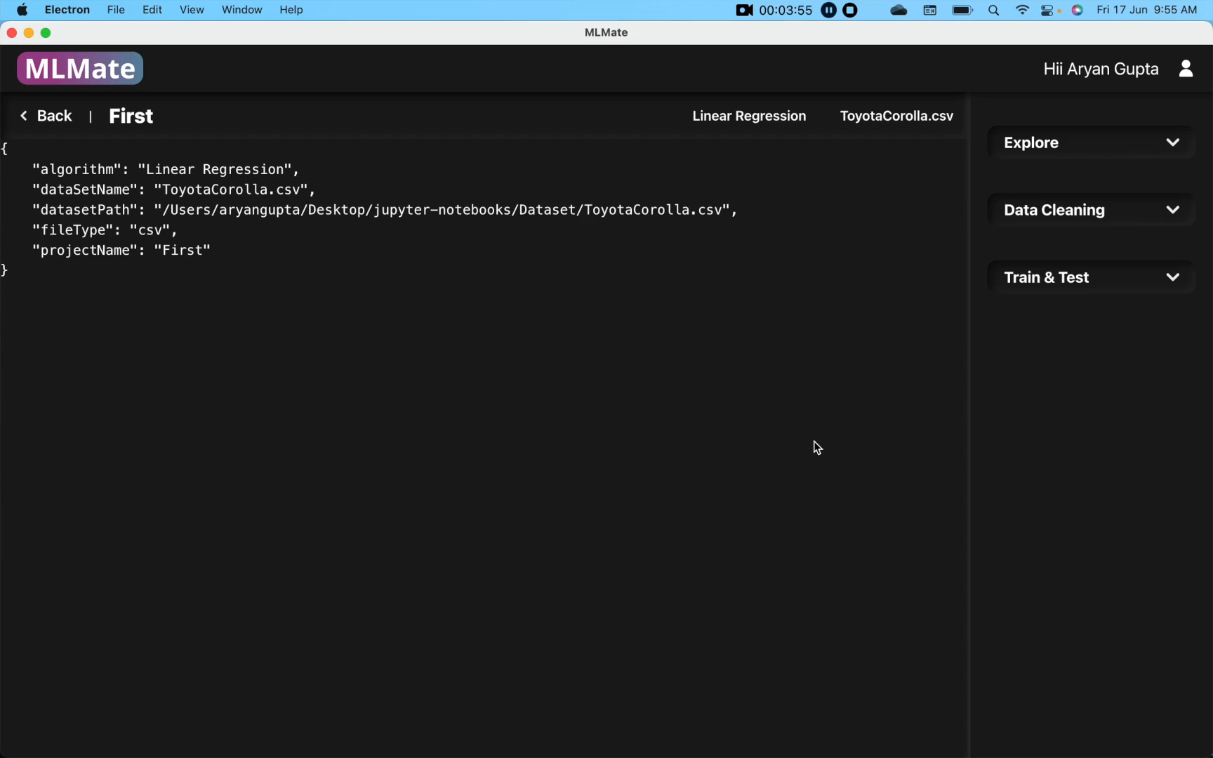
{"action": "mouse_move", "coordinate": [875, 384]}
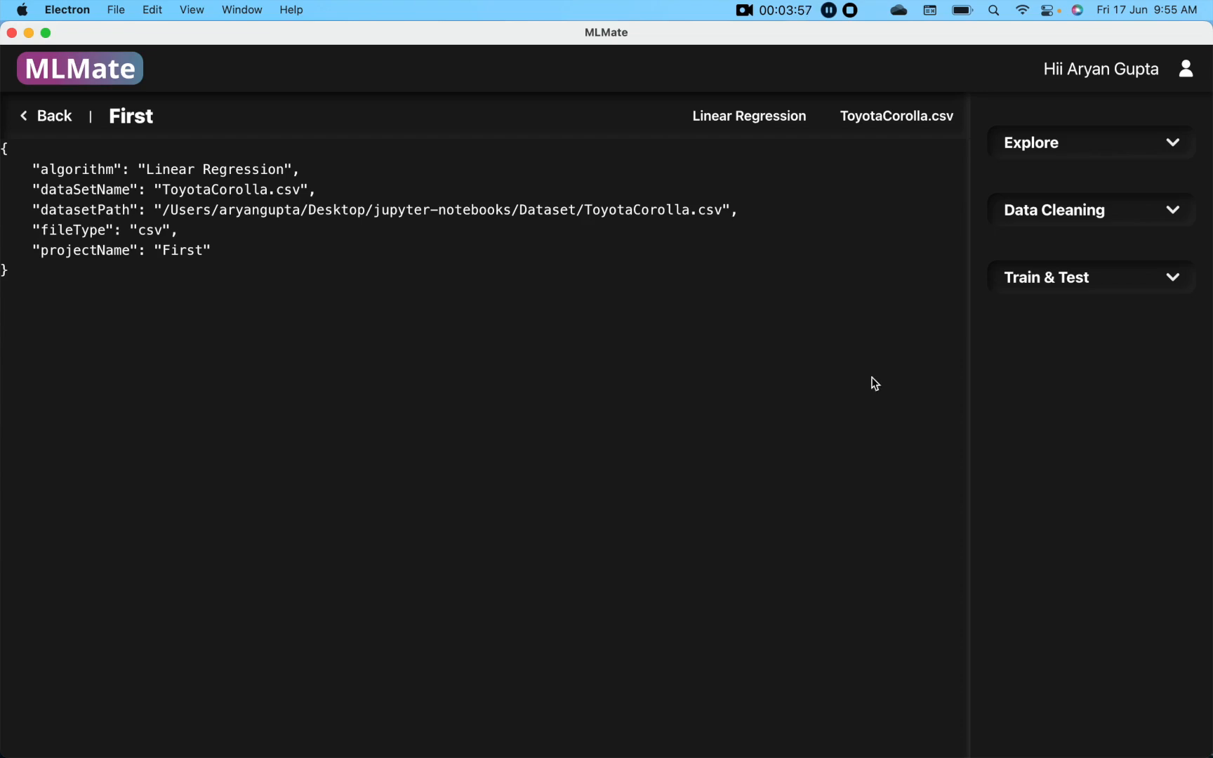
{"action": "mouse_move", "coordinate": [1079, 146]}
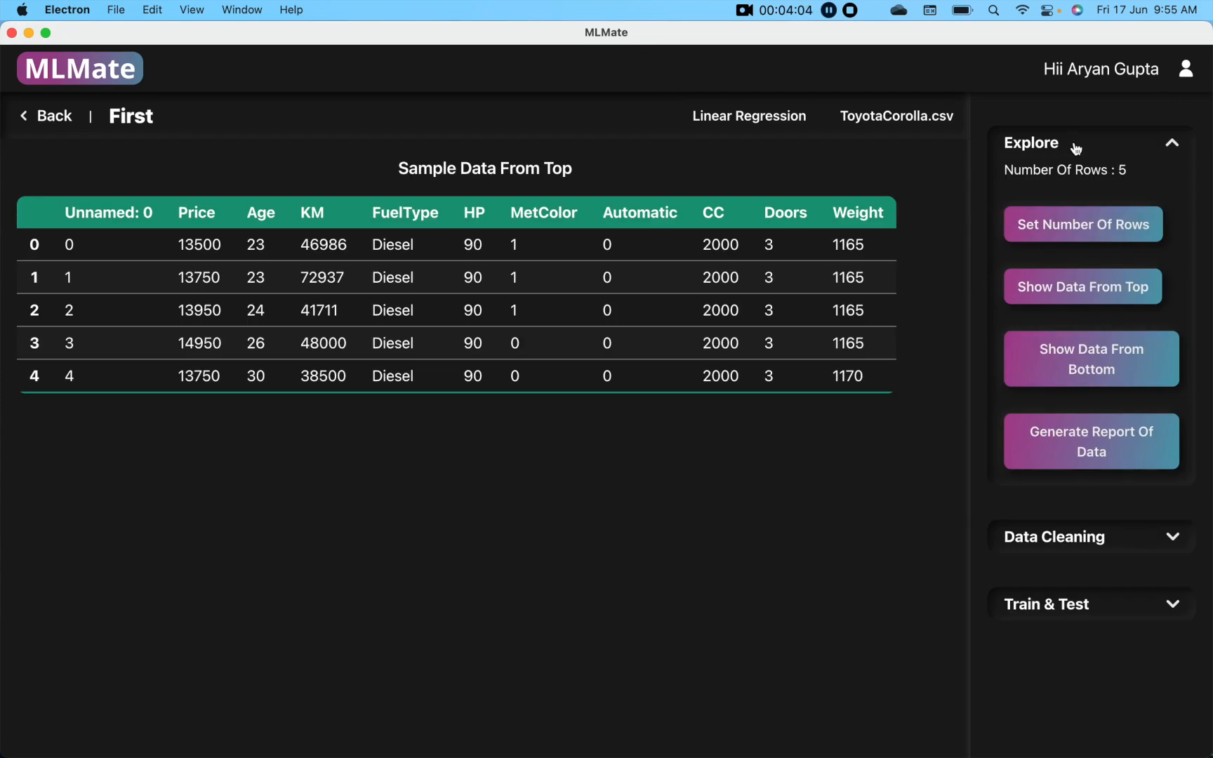
{"action": "mouse_move", "coordinate": [878, 392]}
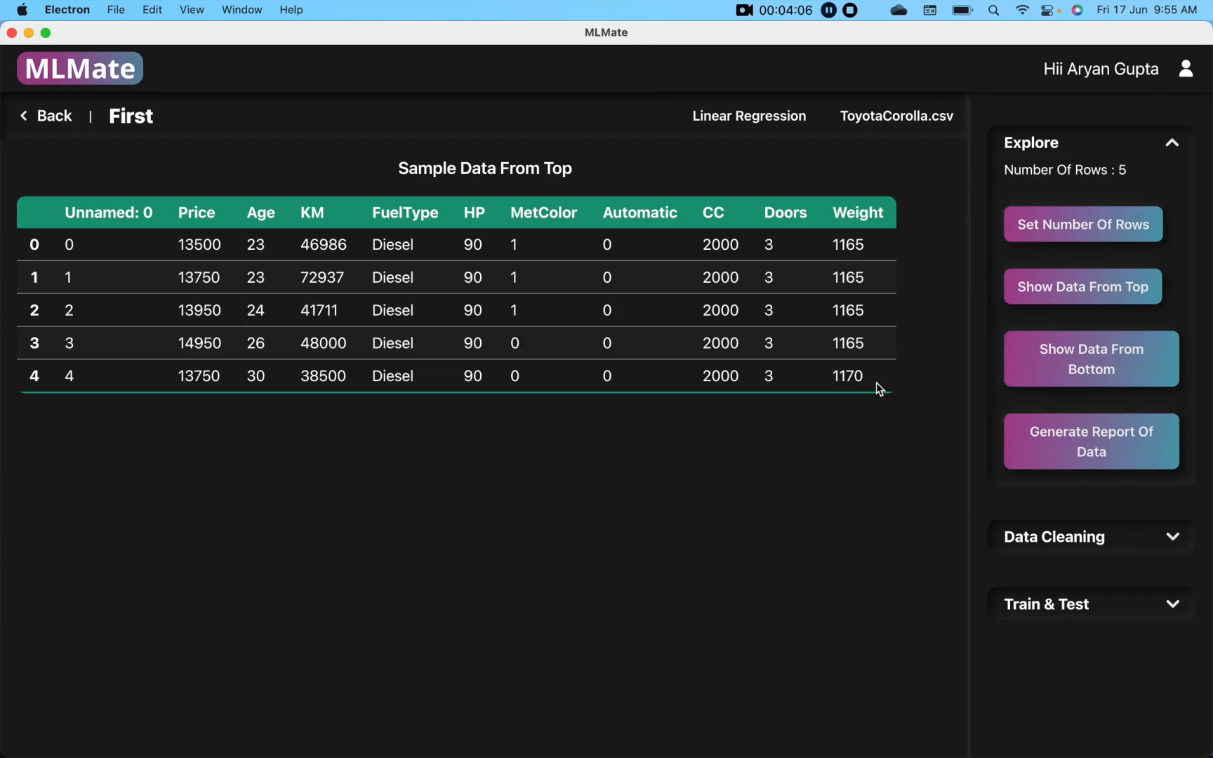
{"action": "mouse_move", "coordinate": [440, 529]}
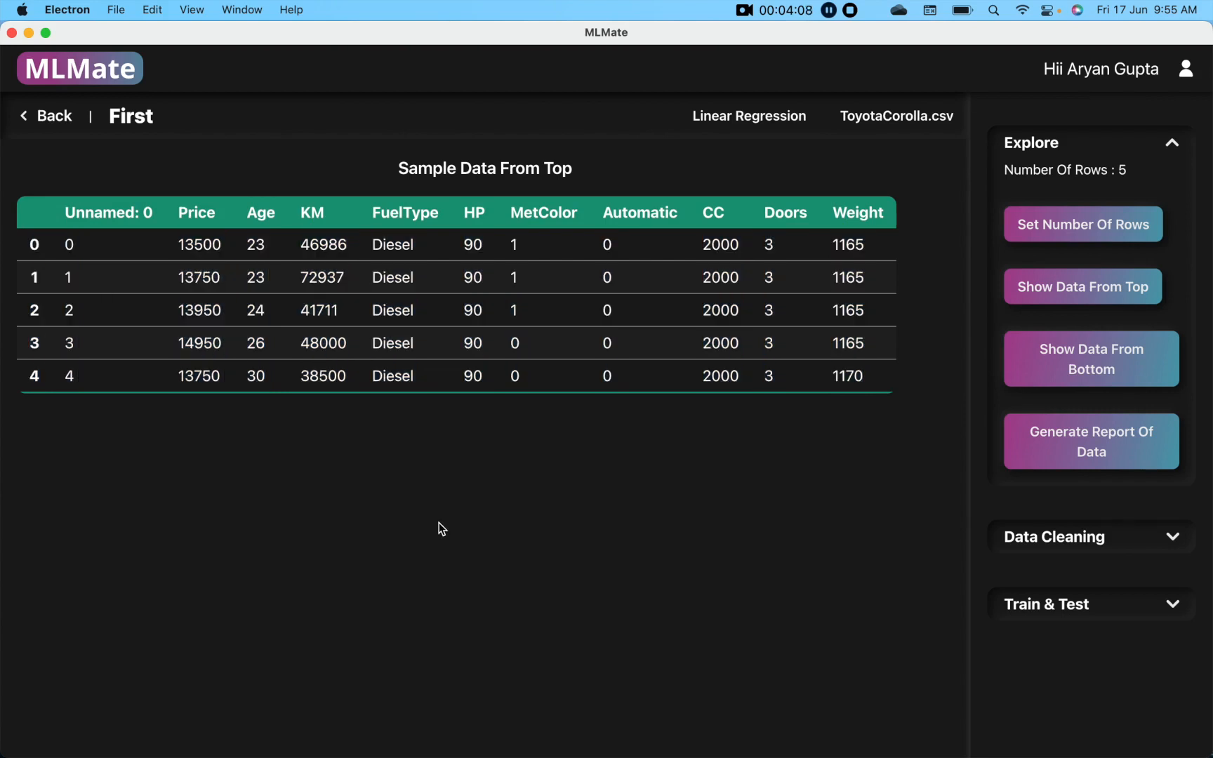
{"action": "mouse_move", "coordinate": [1042, 216]}
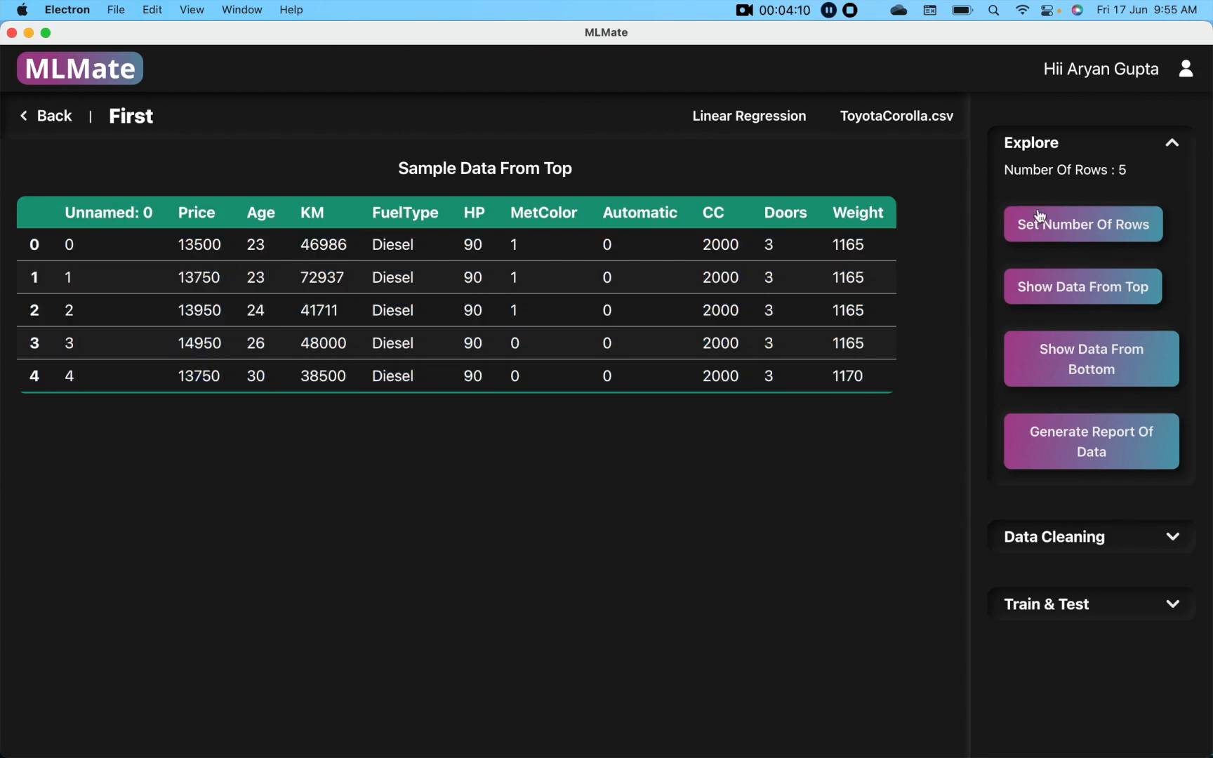
{"action": "mouse_move", "coordinate": [1092, 226]}
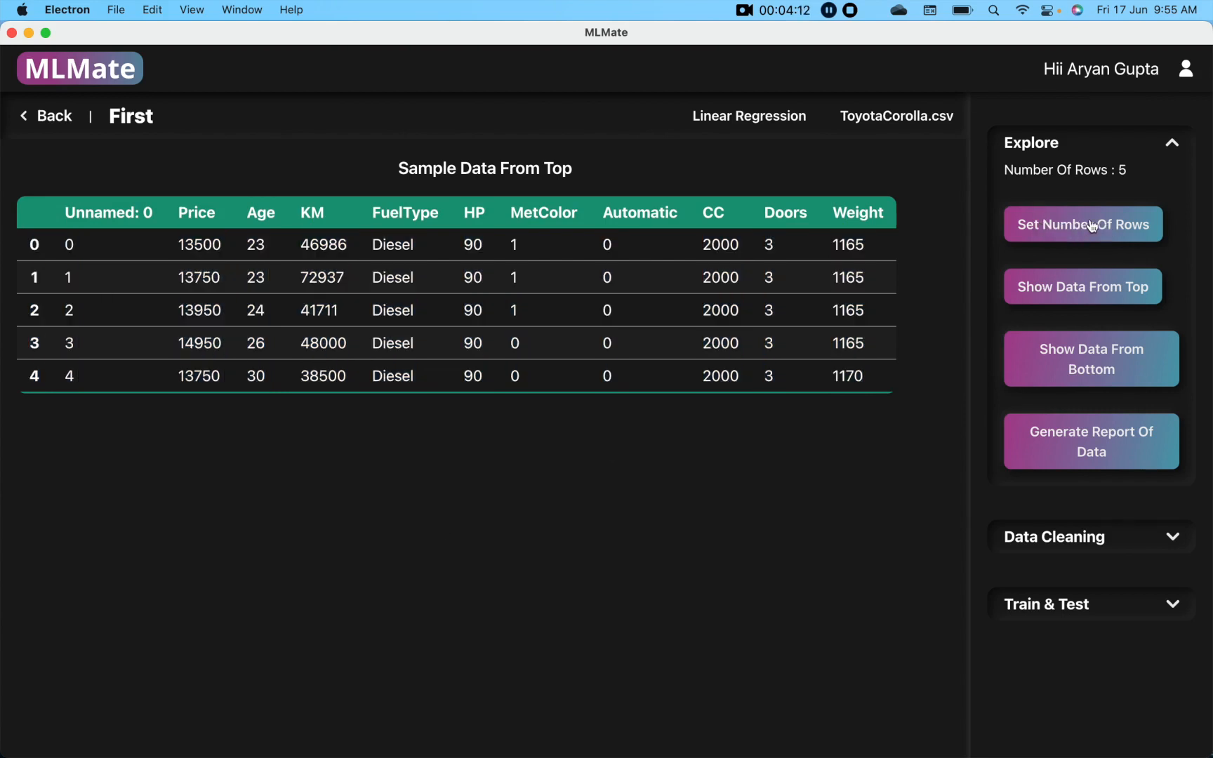
Set the number of rows to 50 and show the data from the bottom of ToyotaCorolla.csv.
{"action": "left_click", "coordinate": [1083, 225]}
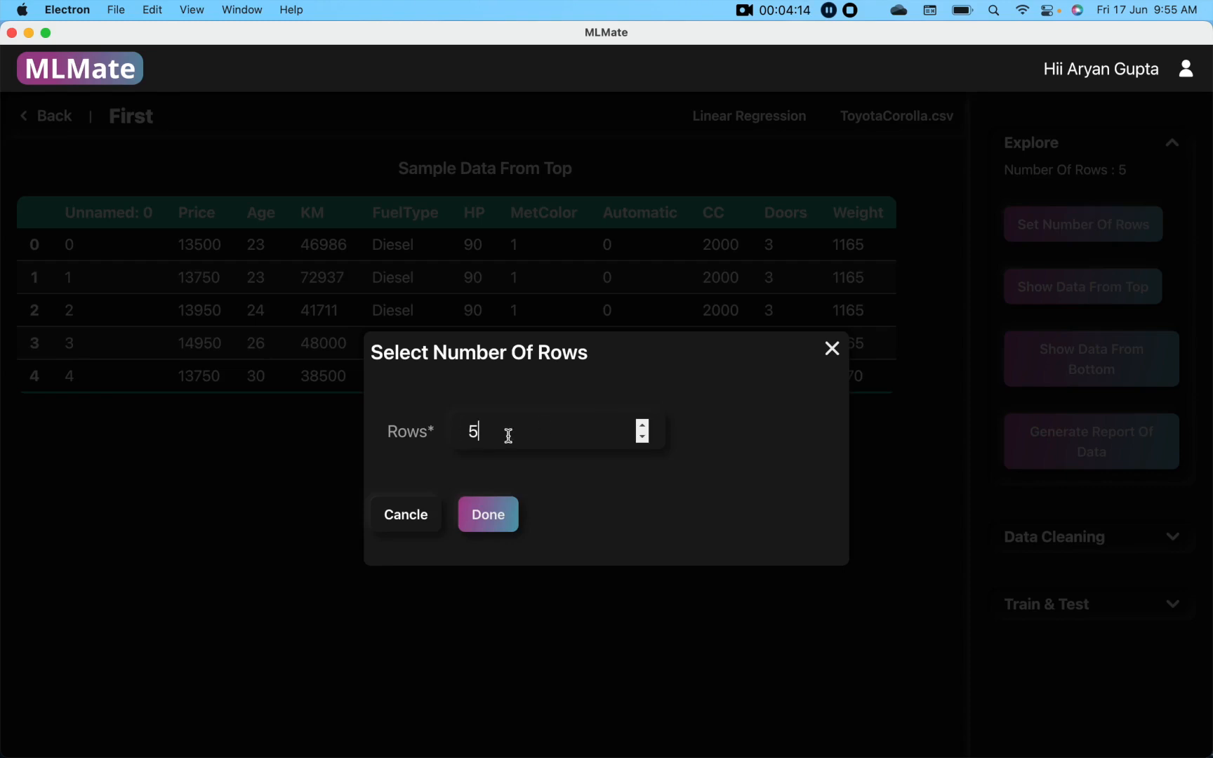
{"action": "left_click", "coordinate": [488, 514]}
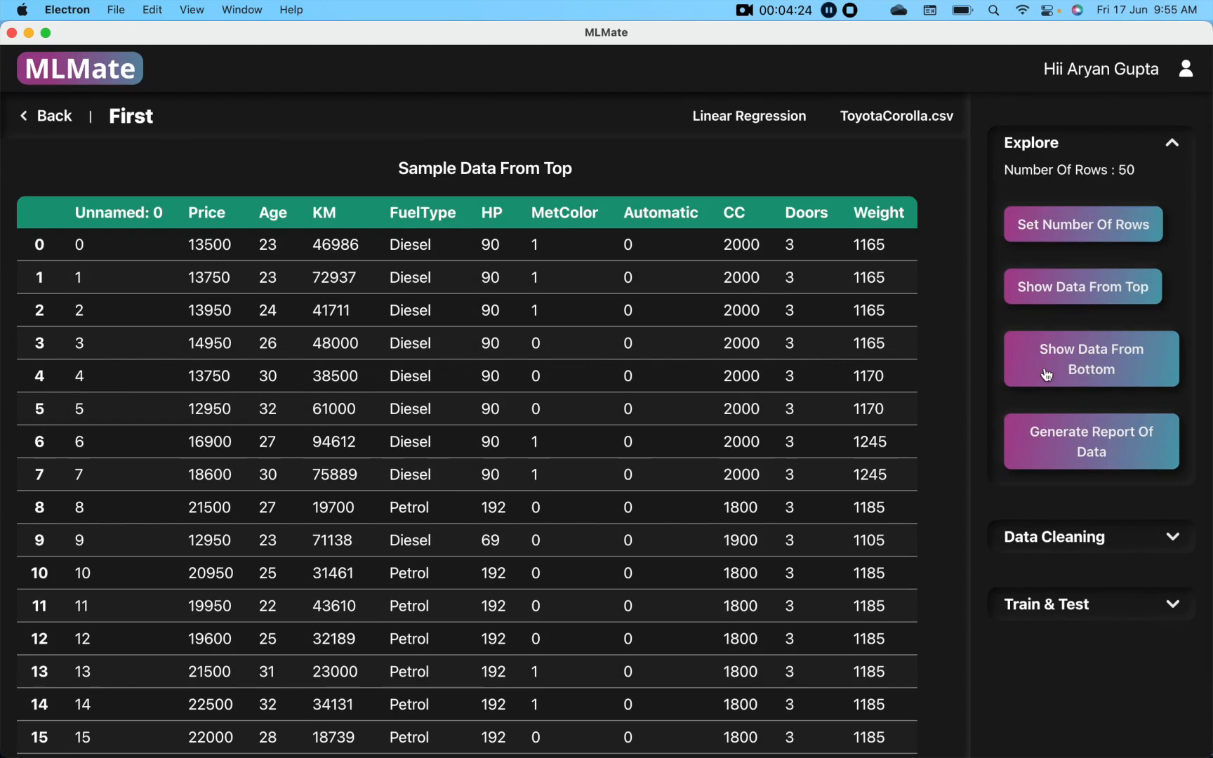
{"action": "left_click", "coordinate": [1091, 360]}
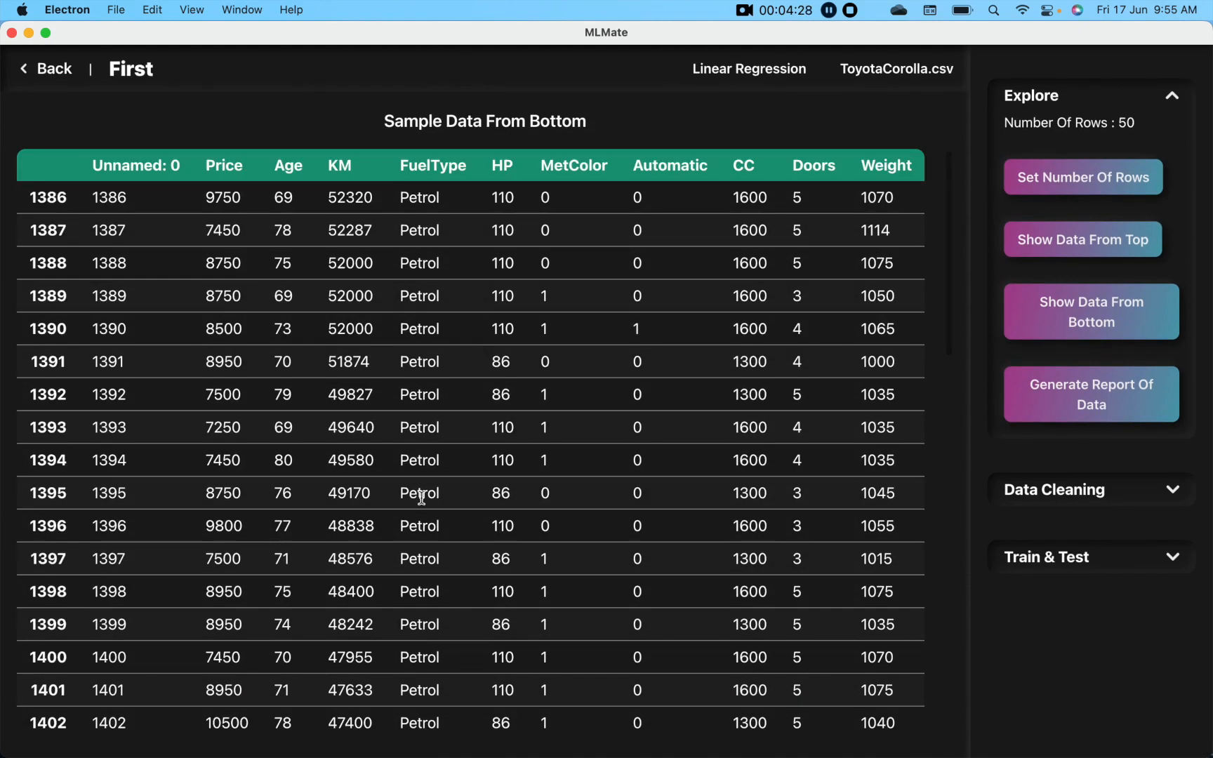
Set the number of rows to 500 and browse the top rows of ToyotaCorolla.csv.
{"action": "left_click", "coordinate": [1082, 177]}
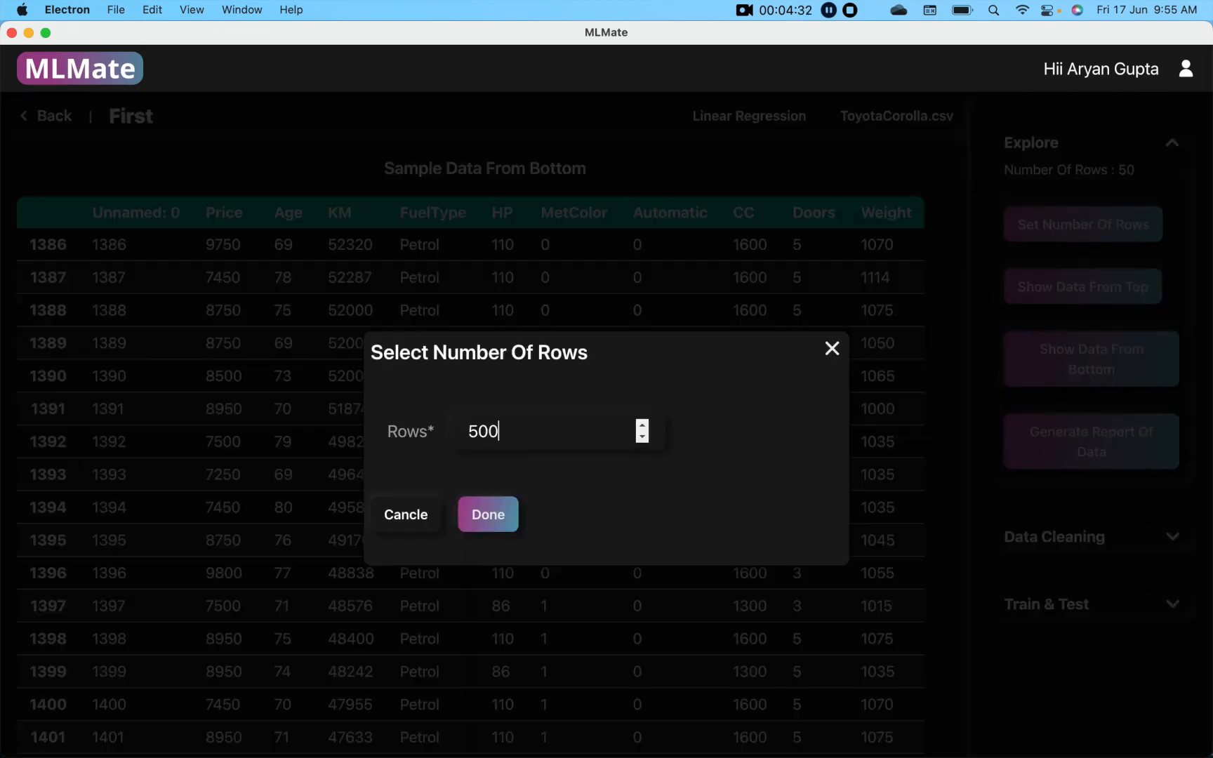
{"action": "left_click", "coordinate": [489, 513]}
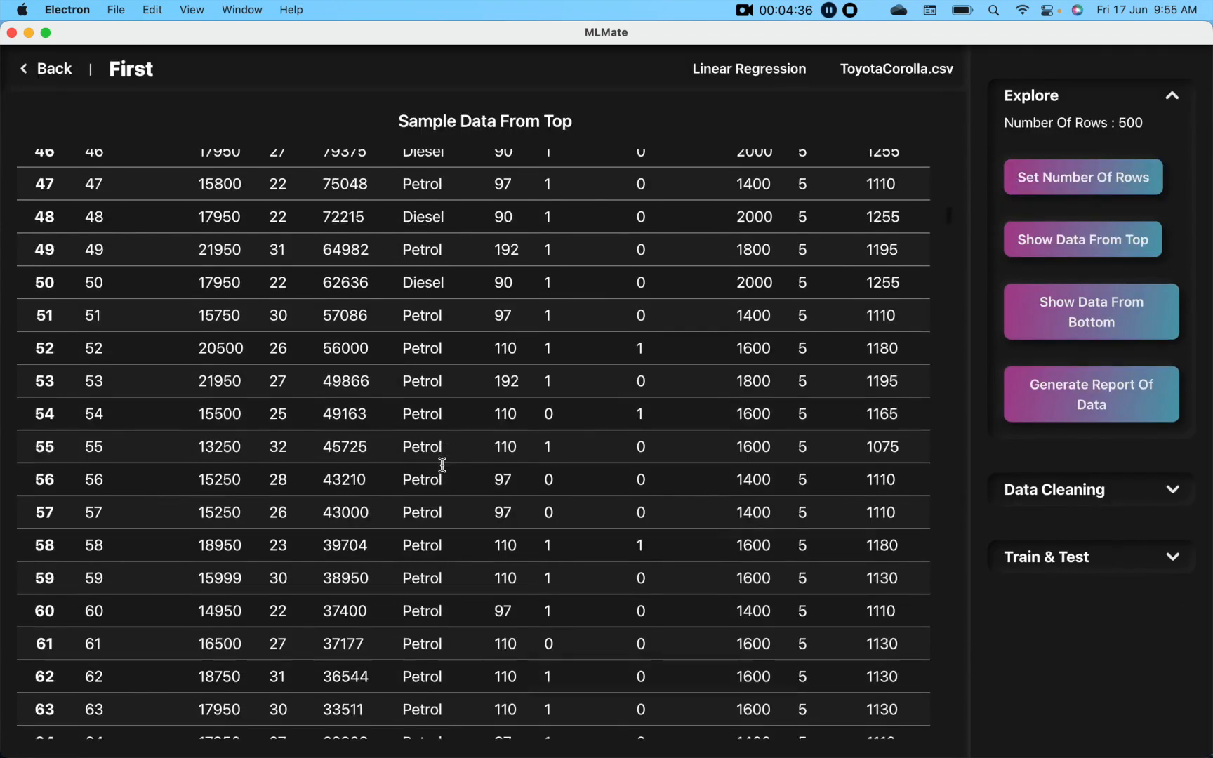
{"action": "scroll", "scroll_direction": "down", "scroll_amount": 3}
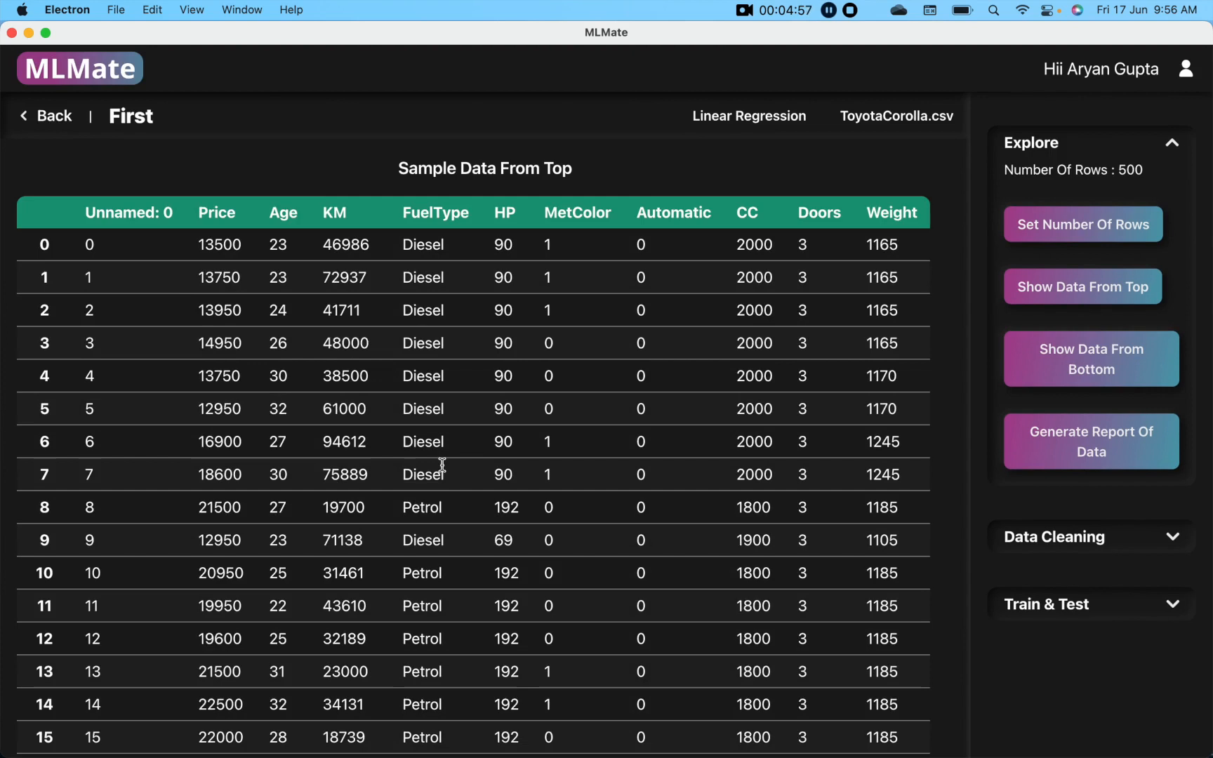
{"action": "mouse_move", "coordinate": [1058, 302]}
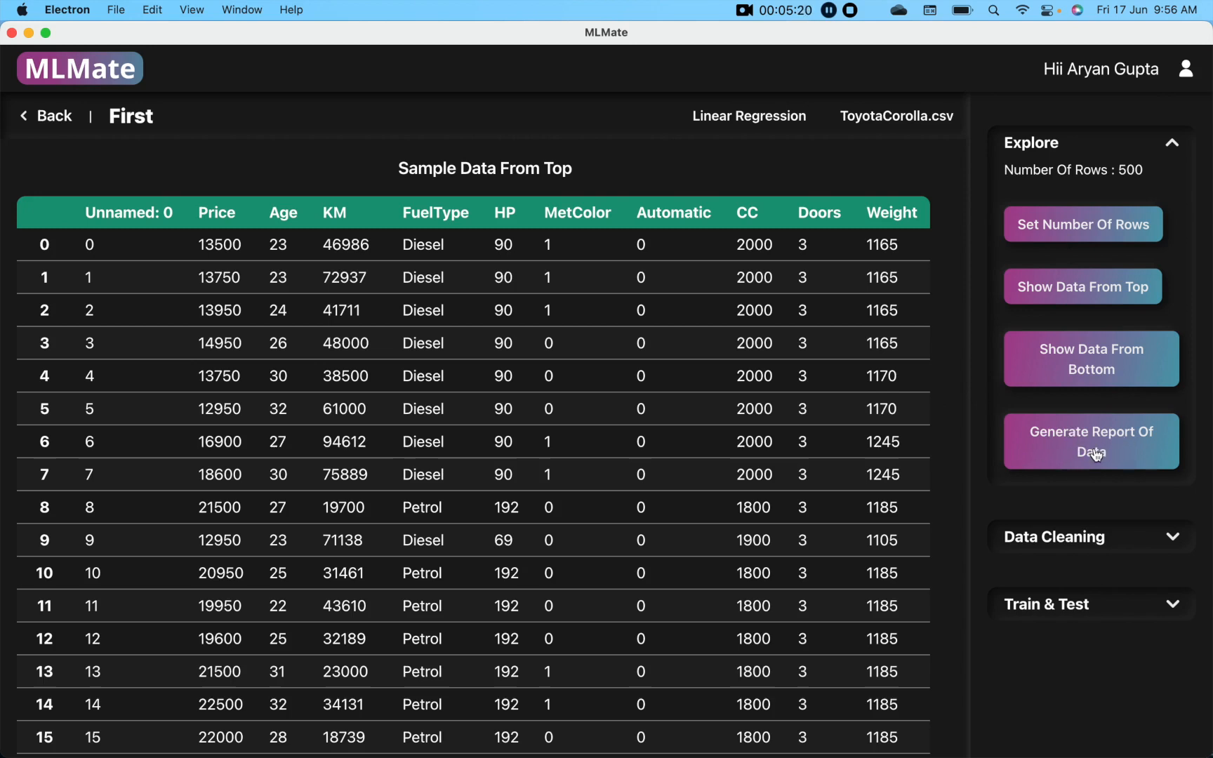
{"action": "mouse_move", "coordinate": [1124, 455]}
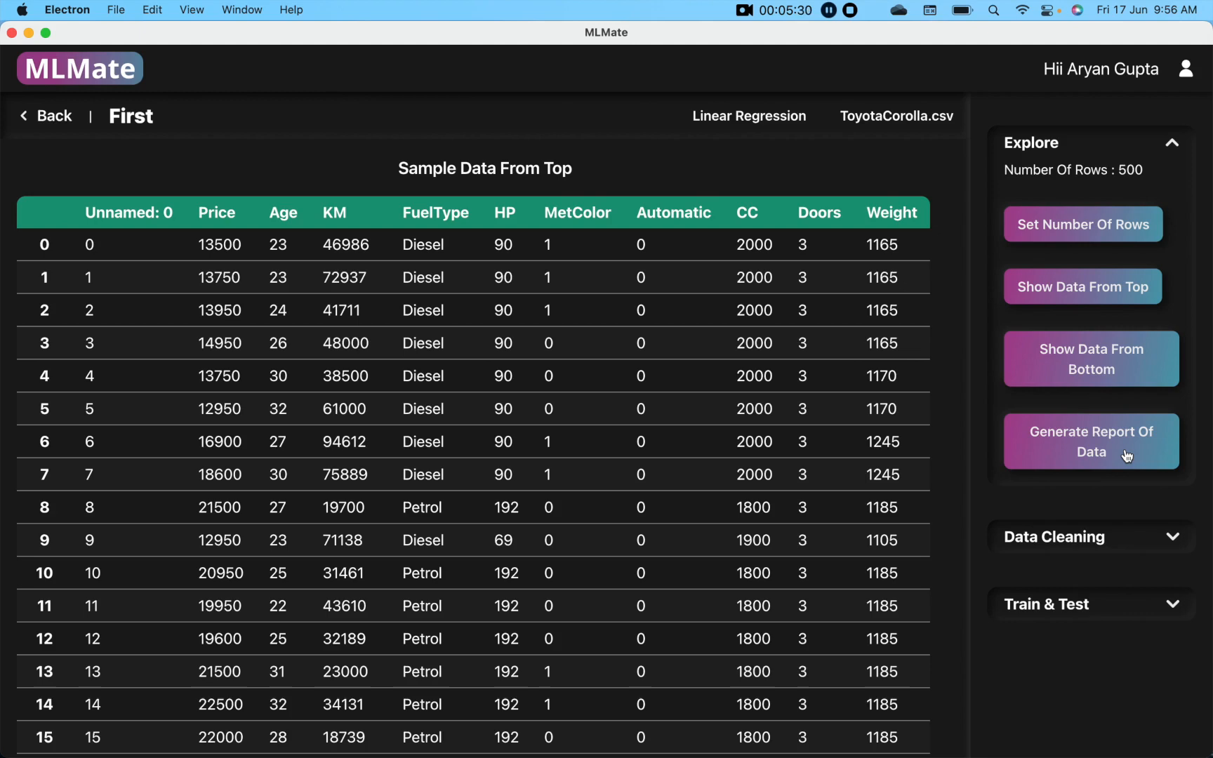
{"action": "mouse_move", "coordinate": [1098, 447]}
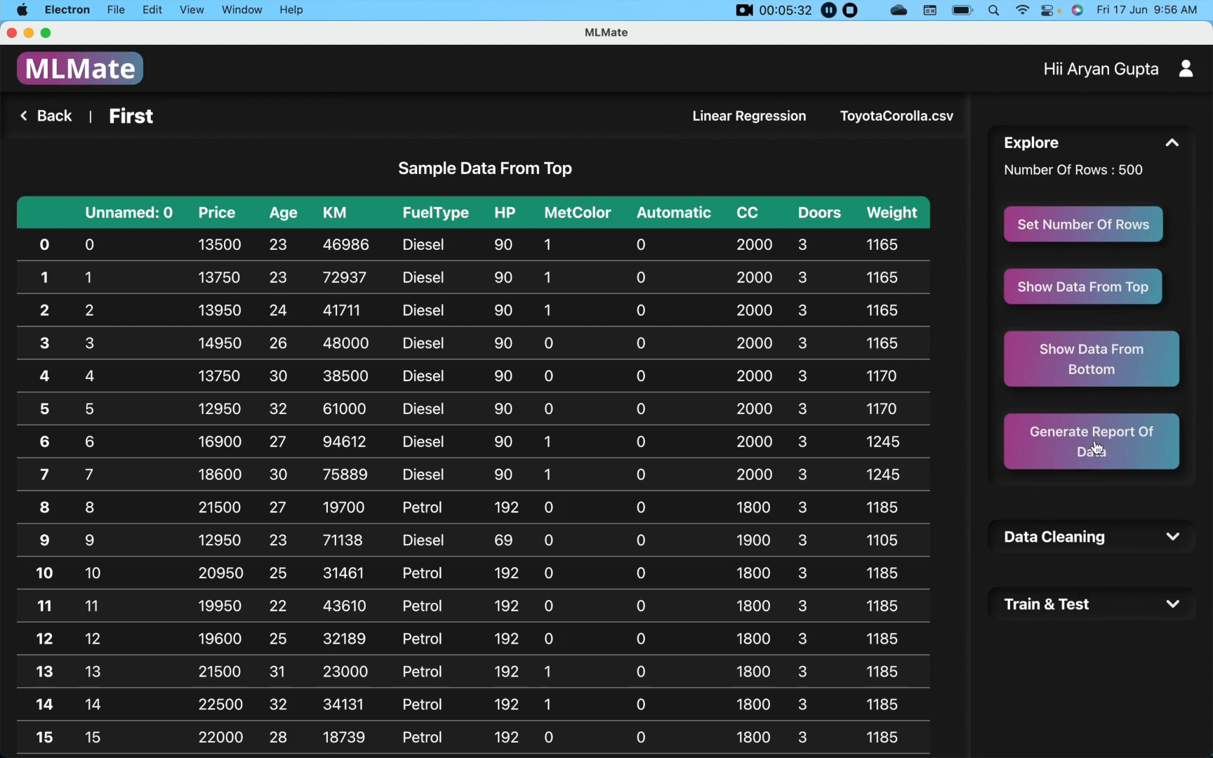
Generate the data report of ToyotaCorolla.csv from the Explore panel.
{"action": "left_click", "coordinate": [1091, 441]}
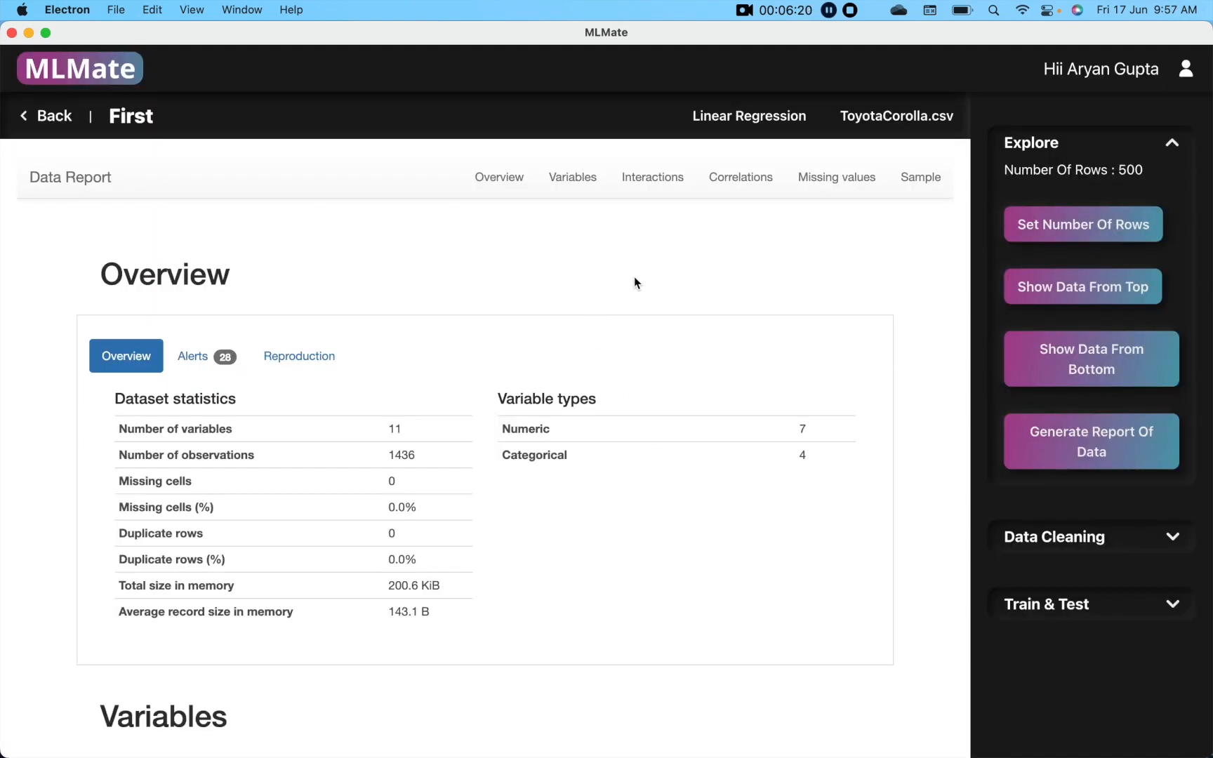
Browse the report's variable details down to the Interactions section.
{"action": "scroll", "scroll_direction": "down", "scroll_amount": 3}
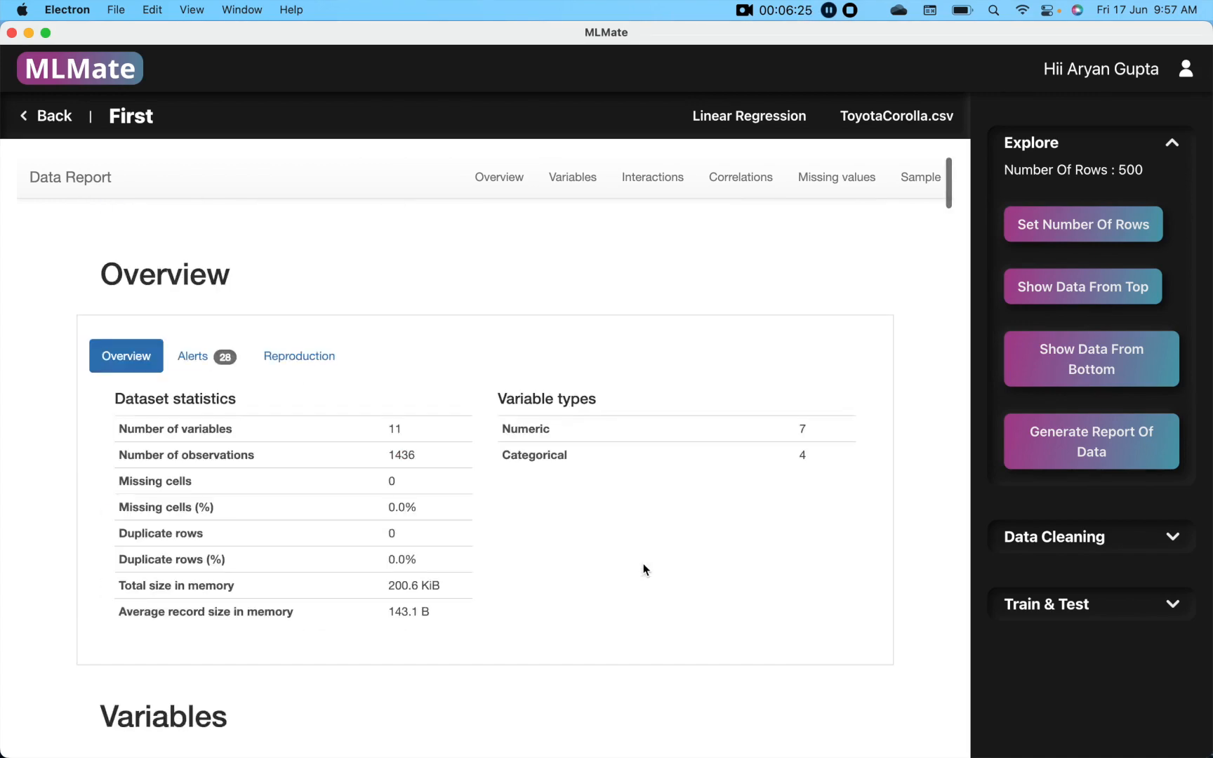
{"action": "scroll", "scroll_direction": "down", "scroll_amount": 3}
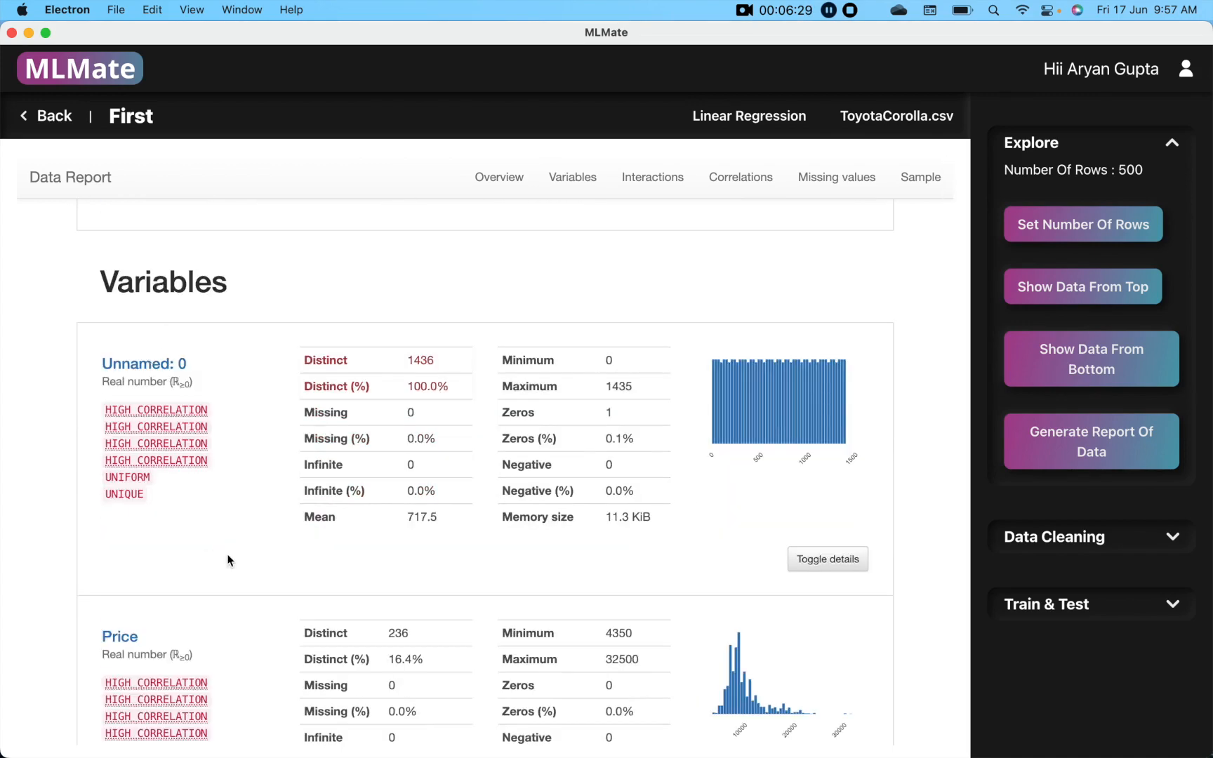
{"action": "scroll", "scroll_direction": "down", "scroll_amount": 3}
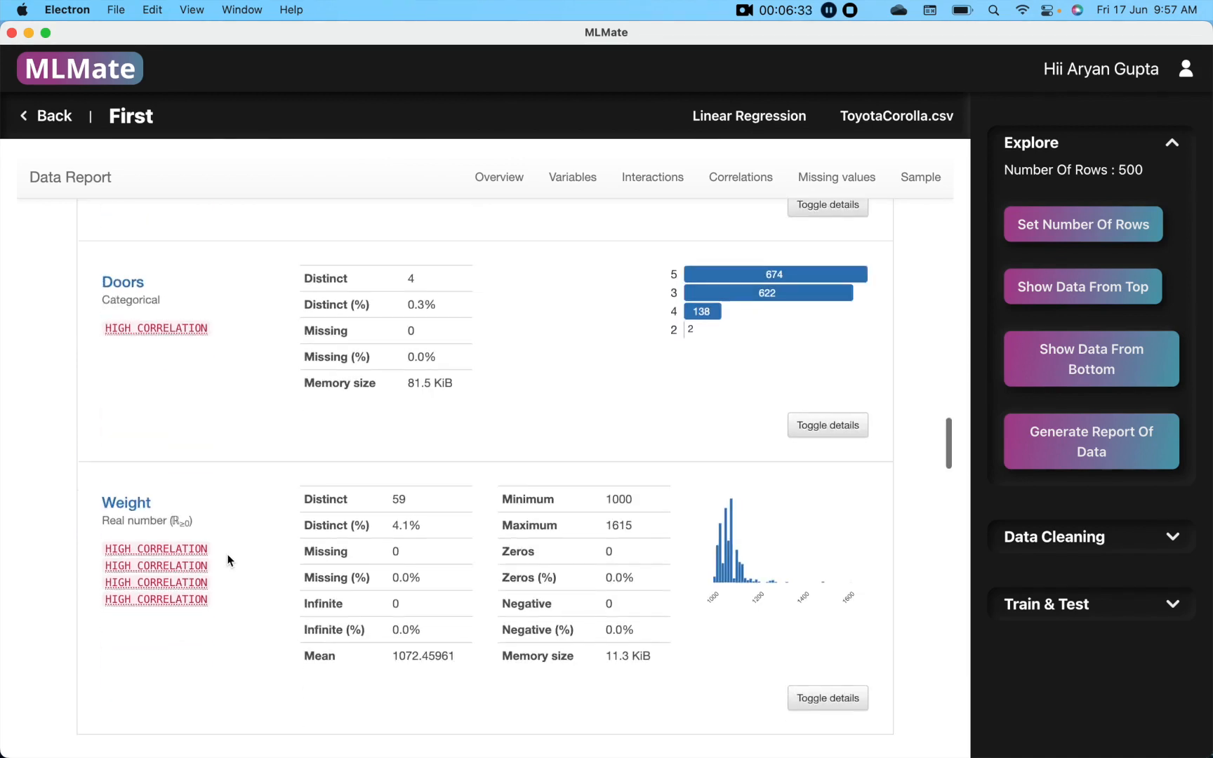
{"action": "left_click", "coordinate": [653, 177]}
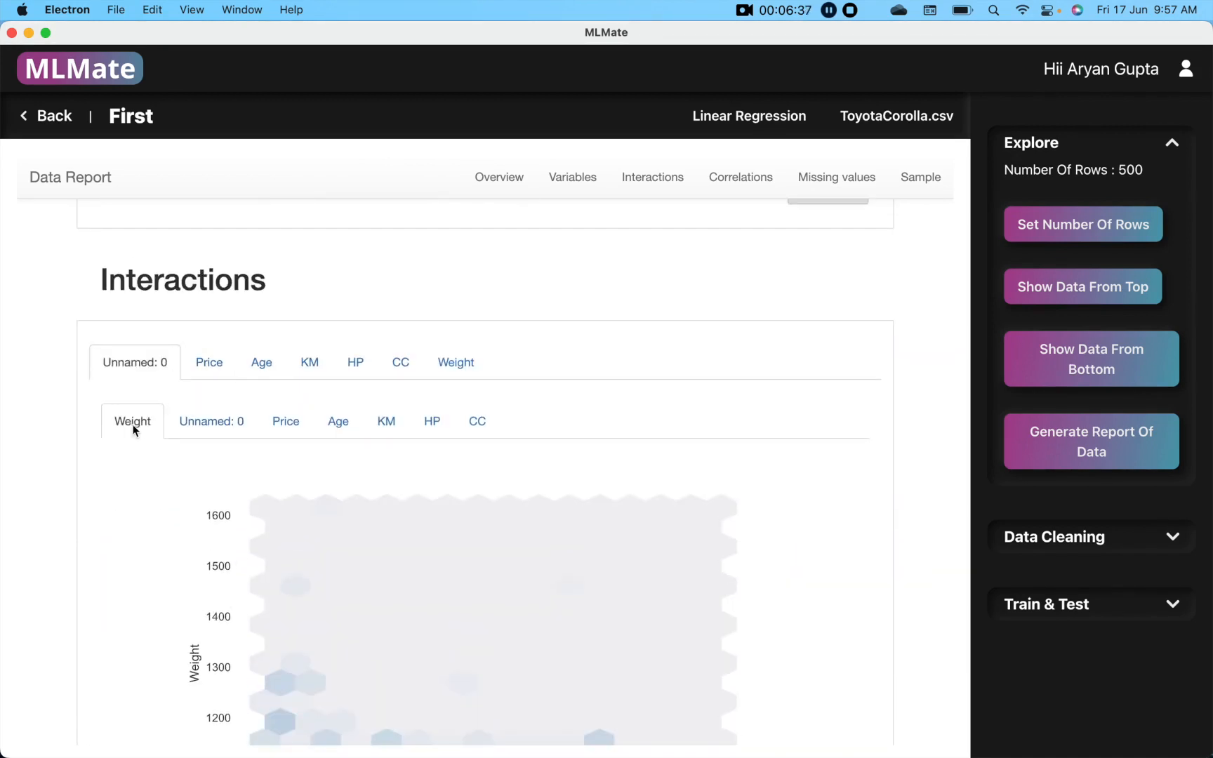
View the KM versus CC interaction plot, then jump to the Correlations section.
{"action": "left_click", "coordinate": [311, 362]}
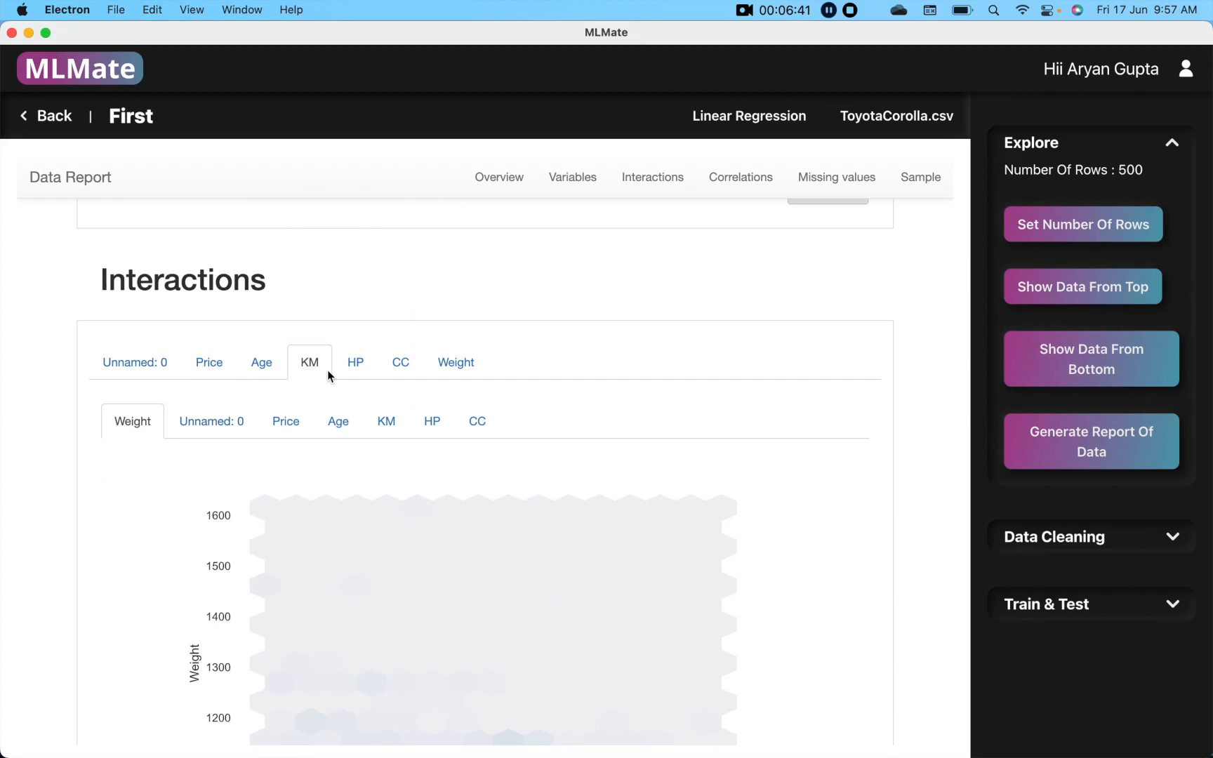
{"action": "scroll", "scroll_direction": "down", "scroll_amount": 3}
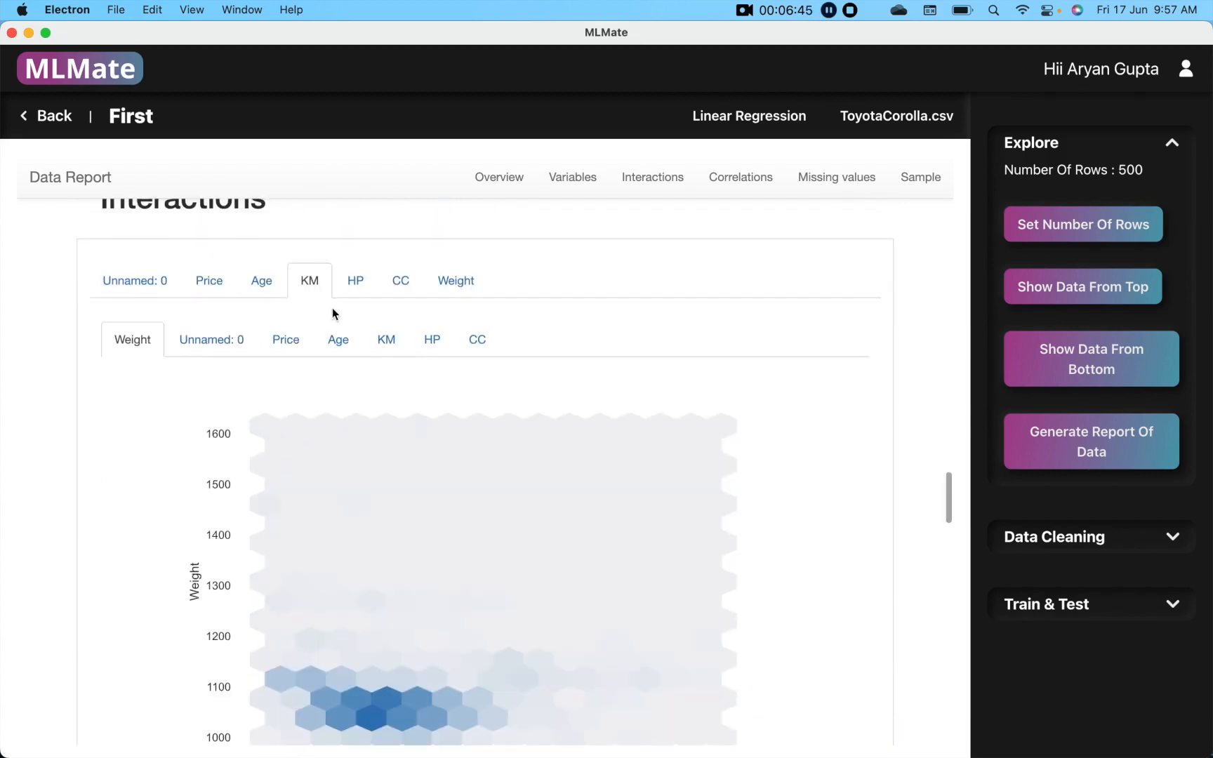
{"action": "left_click", "coordinate": [477, 338]}
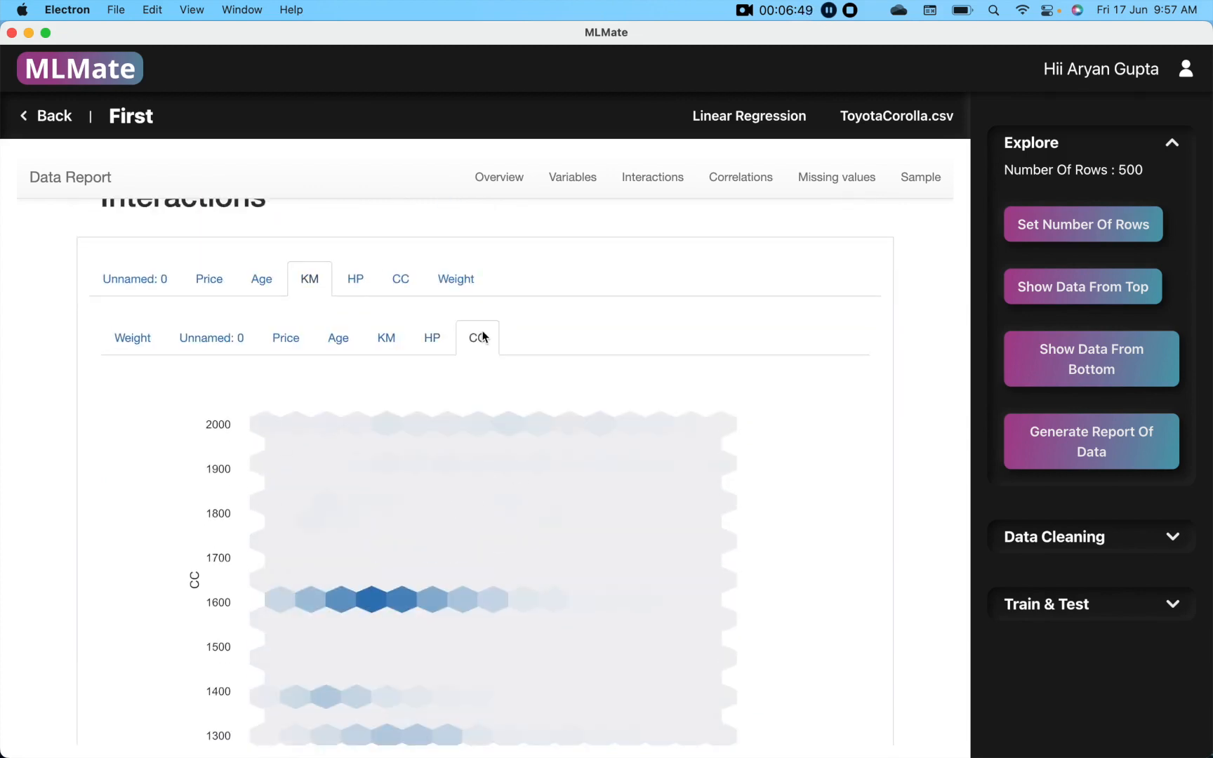
{"action": "left_click", "coordinate": [742, 177]}
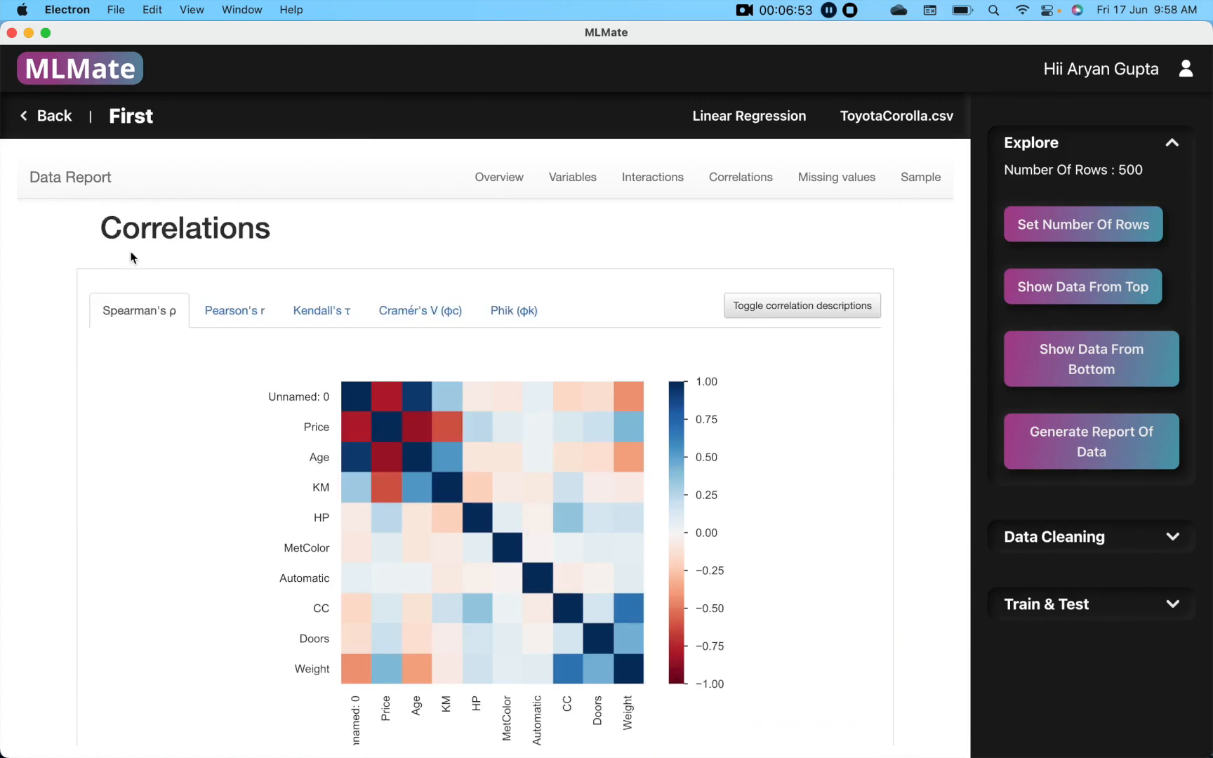
View Kendall's τ heatmap with its description and the missing values, then return to Overview.
{"action": "left_click", "coordinate": [322, 310]}
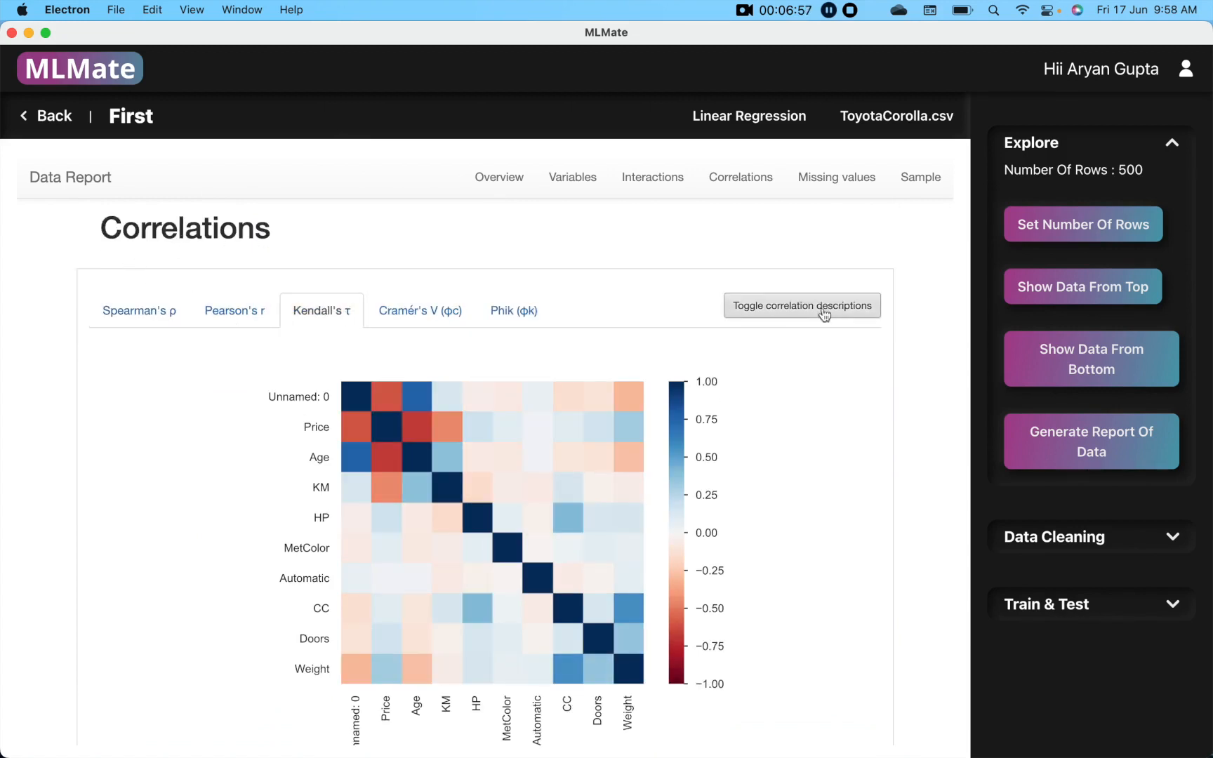
{"action": "left_click", "coordinate": [803, 306]}
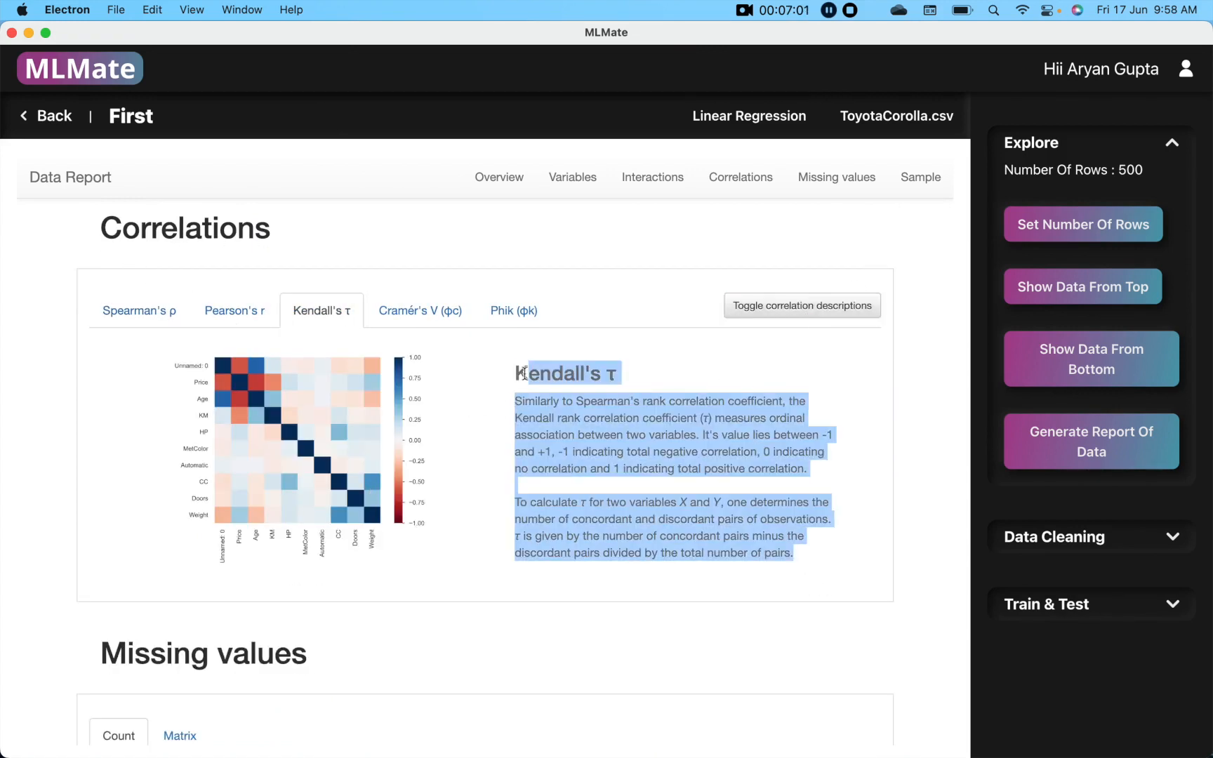
{"action": "scroll", "scroll_direction": "down", "scroll_amount": 3}
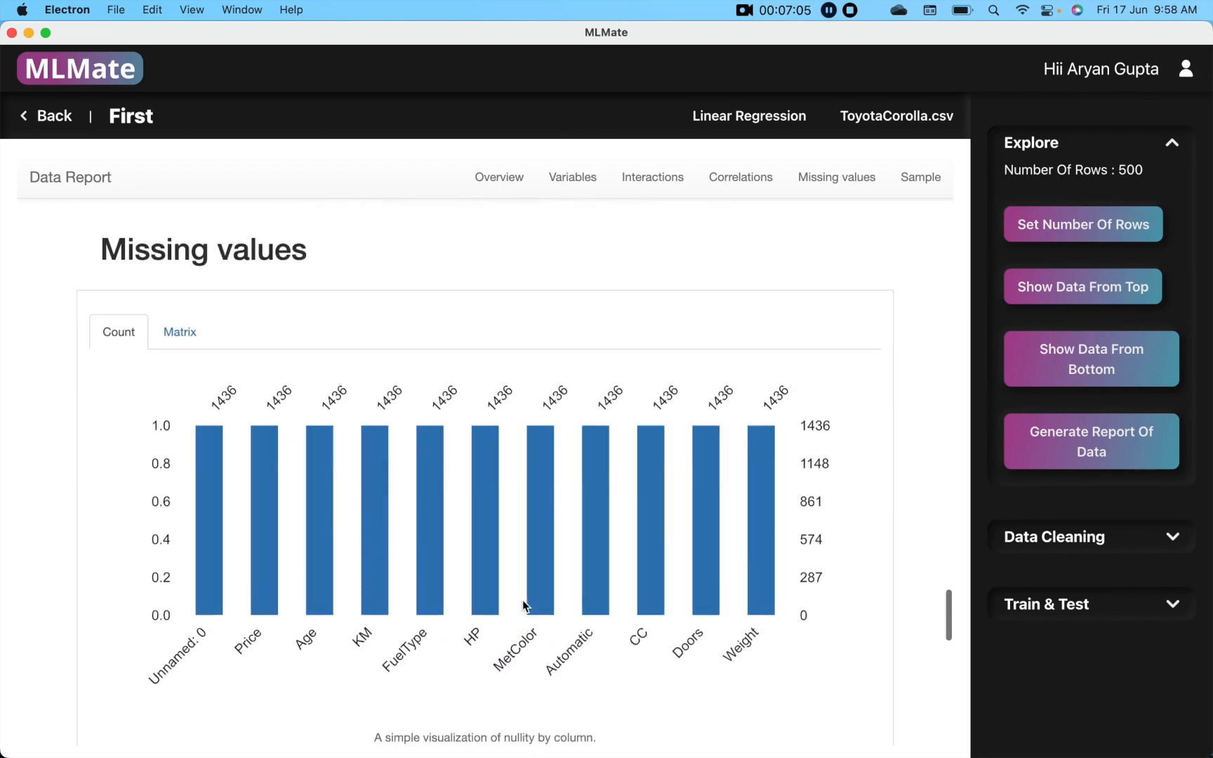
{"action": "scroll", "scroll_direction": "down", "scroll_amount": 3}
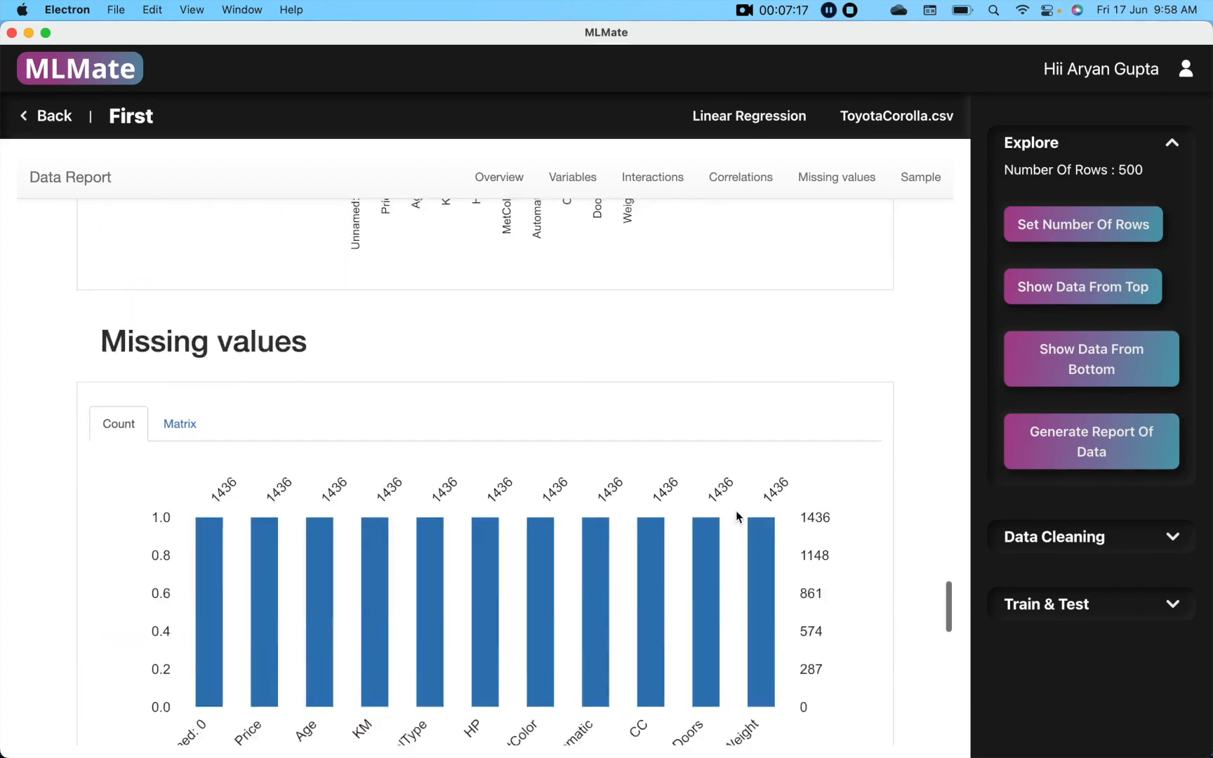
{"action": "left_click", "coordinate": [500, 177]}
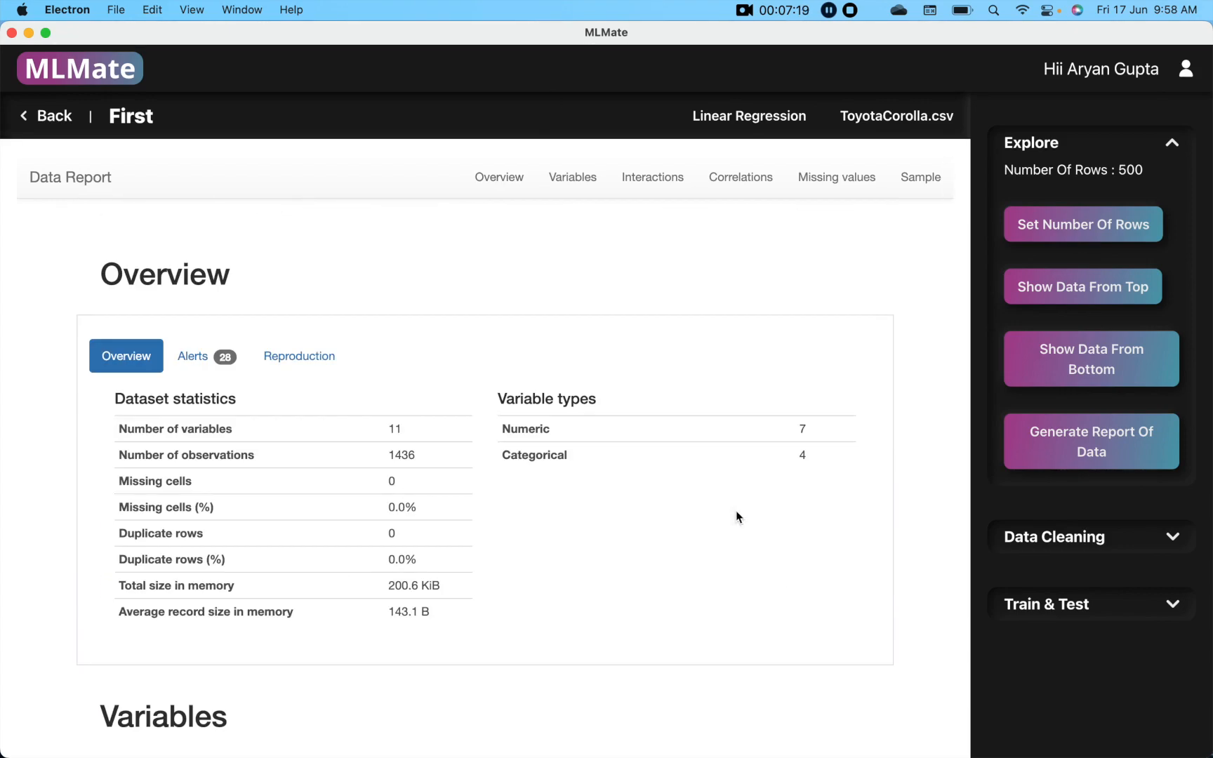
{"action": "mouse_move", "coordinate": [1087, 542]}
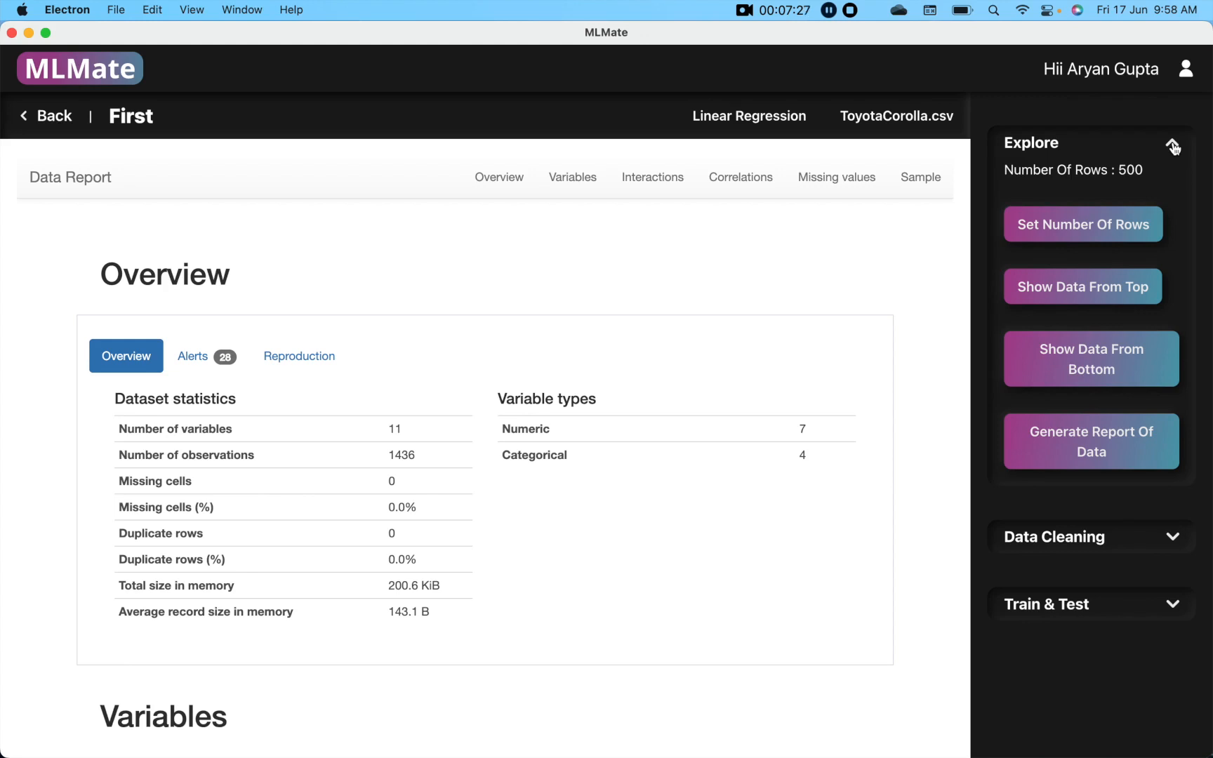
Collapse the Explore panel so the Data Cleaning page is shown.
{"action": "left_click", "coordinate": [1175, 144]}
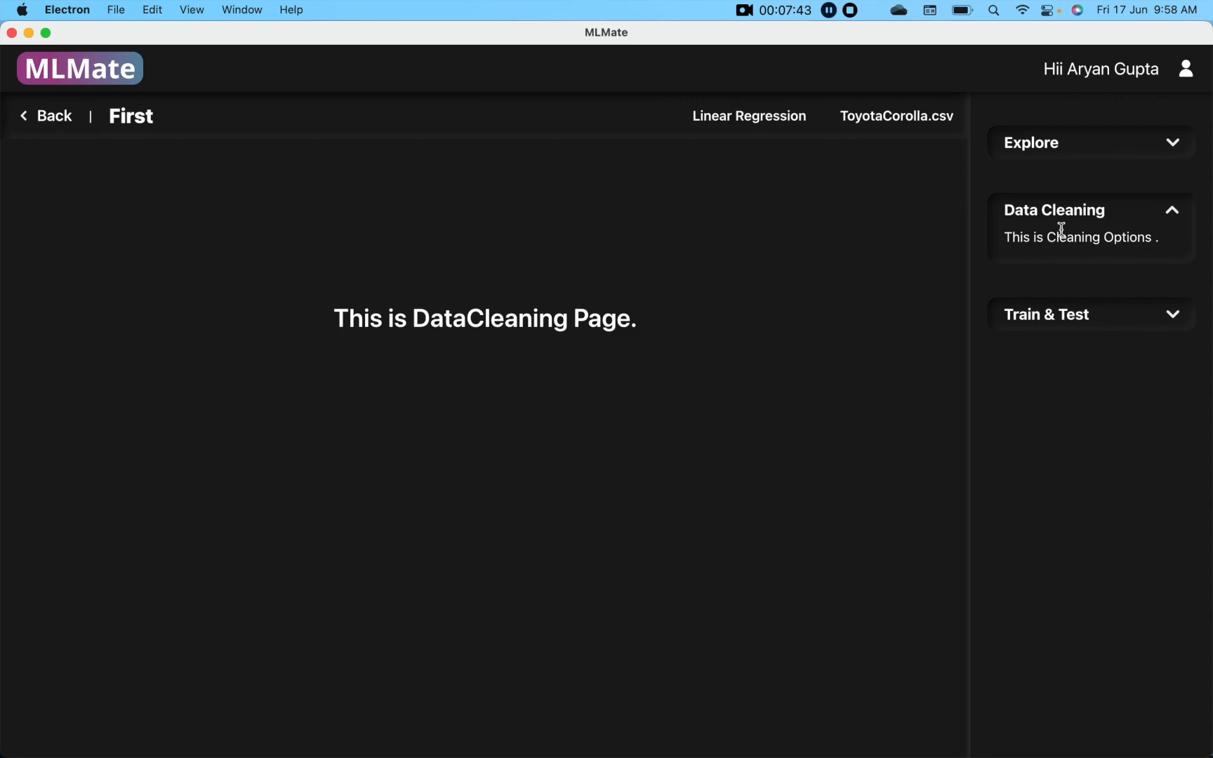
Expand the Train & Test section to show the Training And Testing page.
{"action": "triple_click", "coordinate": [1078, 237]}
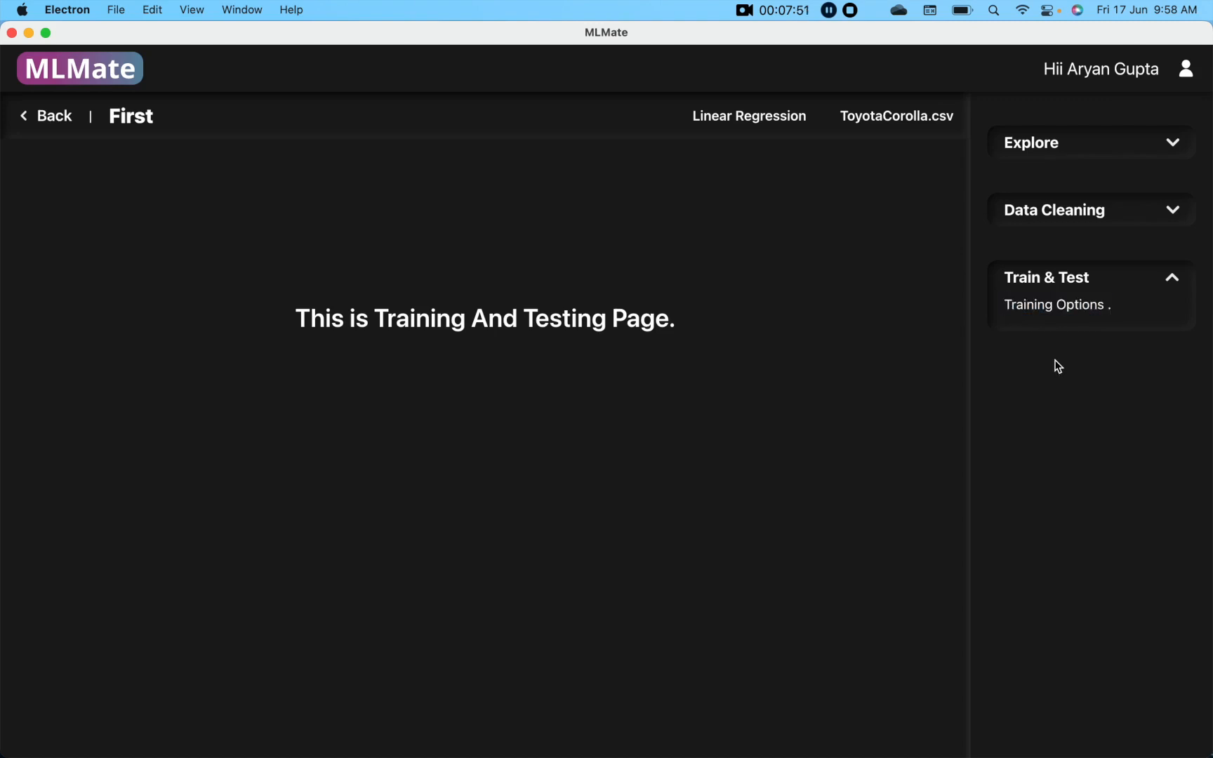
{"action": "mouse_move", "coordinate": [1172, 281]}
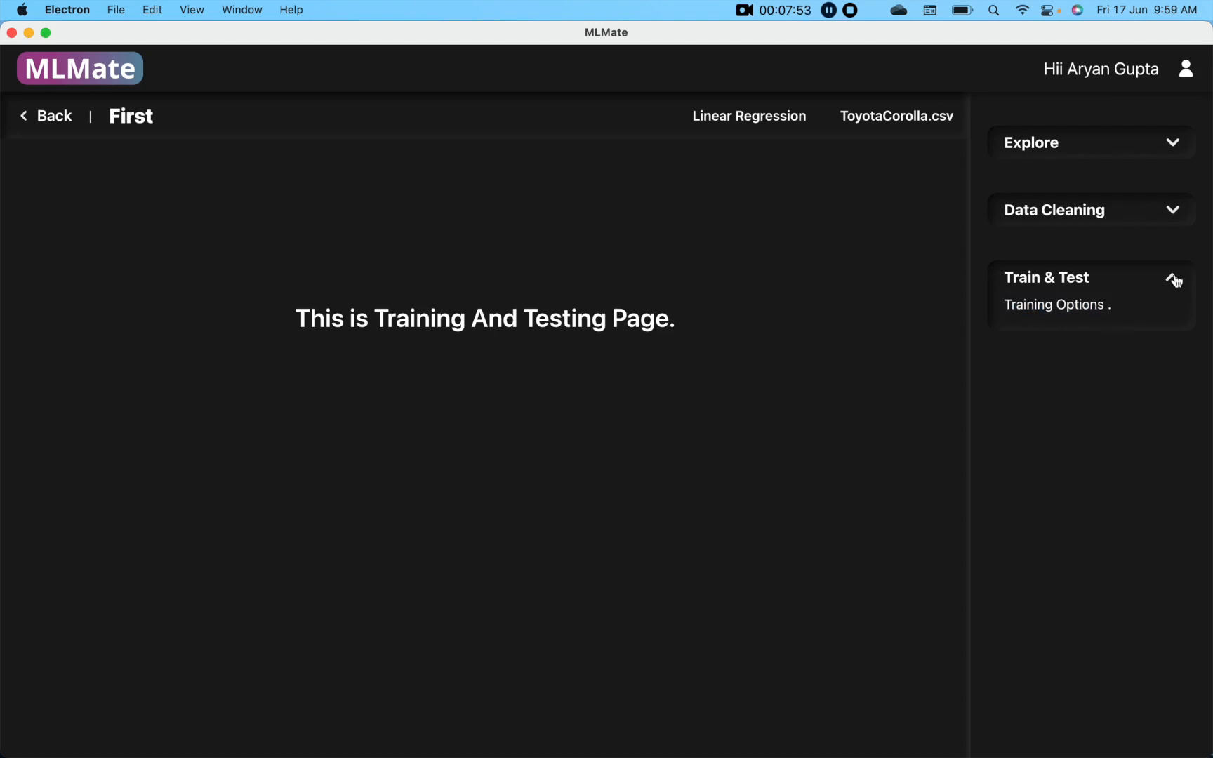
Collapse Train & Test to reveal the First project's settings (Linear Regression, ToyotaCorolla.csv).
{"action": "left_click", "coordinate": [1174, 280]}
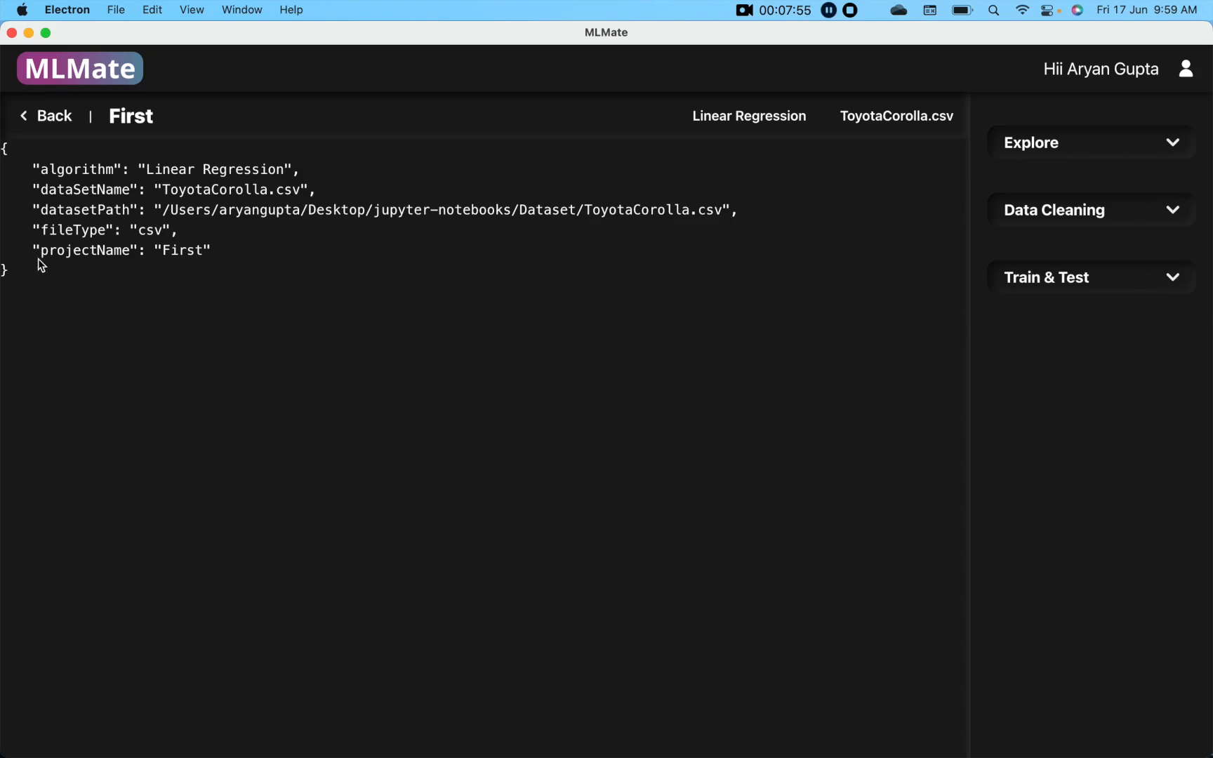
{"action": "mouse_move", "coordinate": [103, 335]}
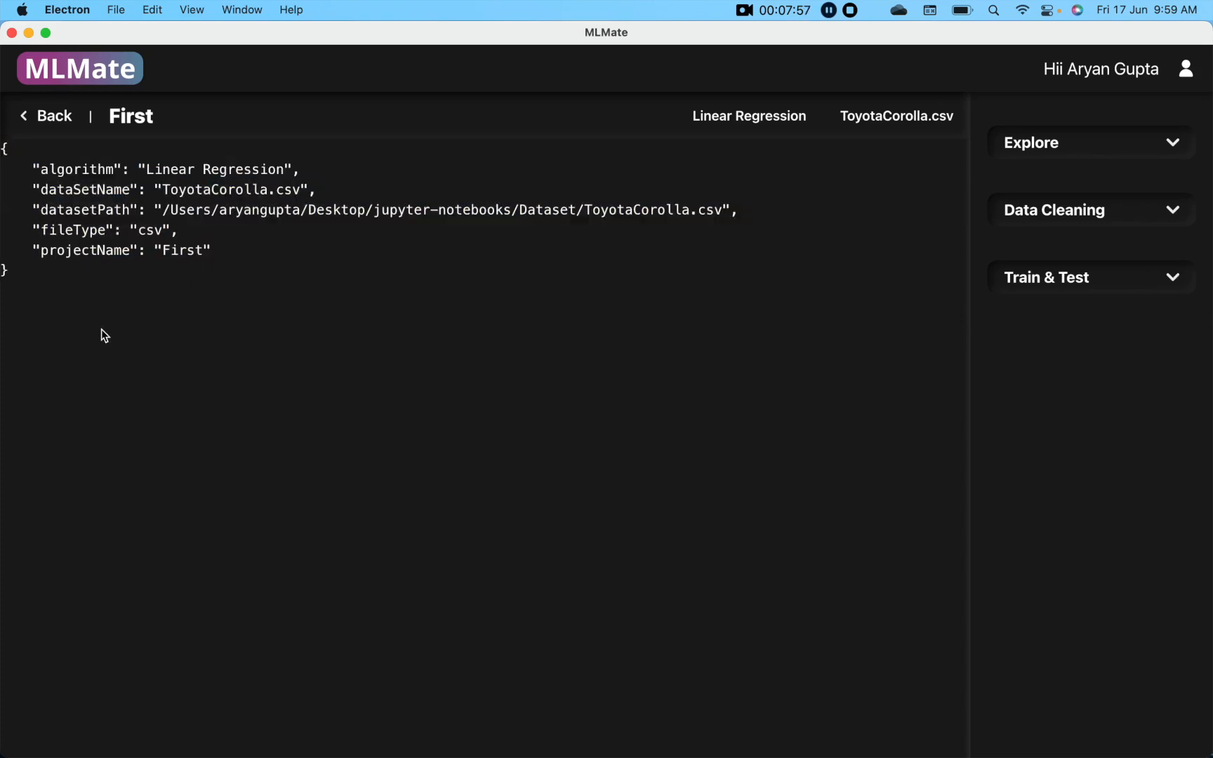
{"action": "mouse_move", "coordinate": [971, 163]}
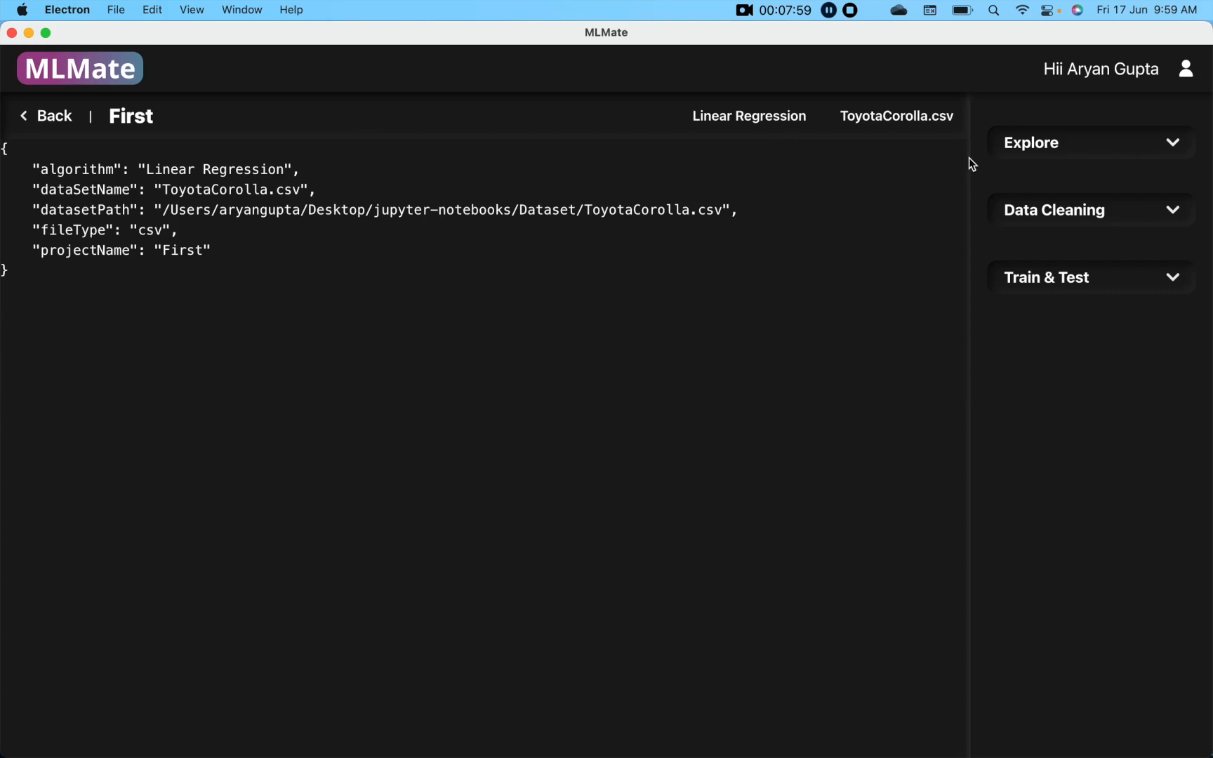
{"action": "mouse_move", "coordinate": [1079, 155]}
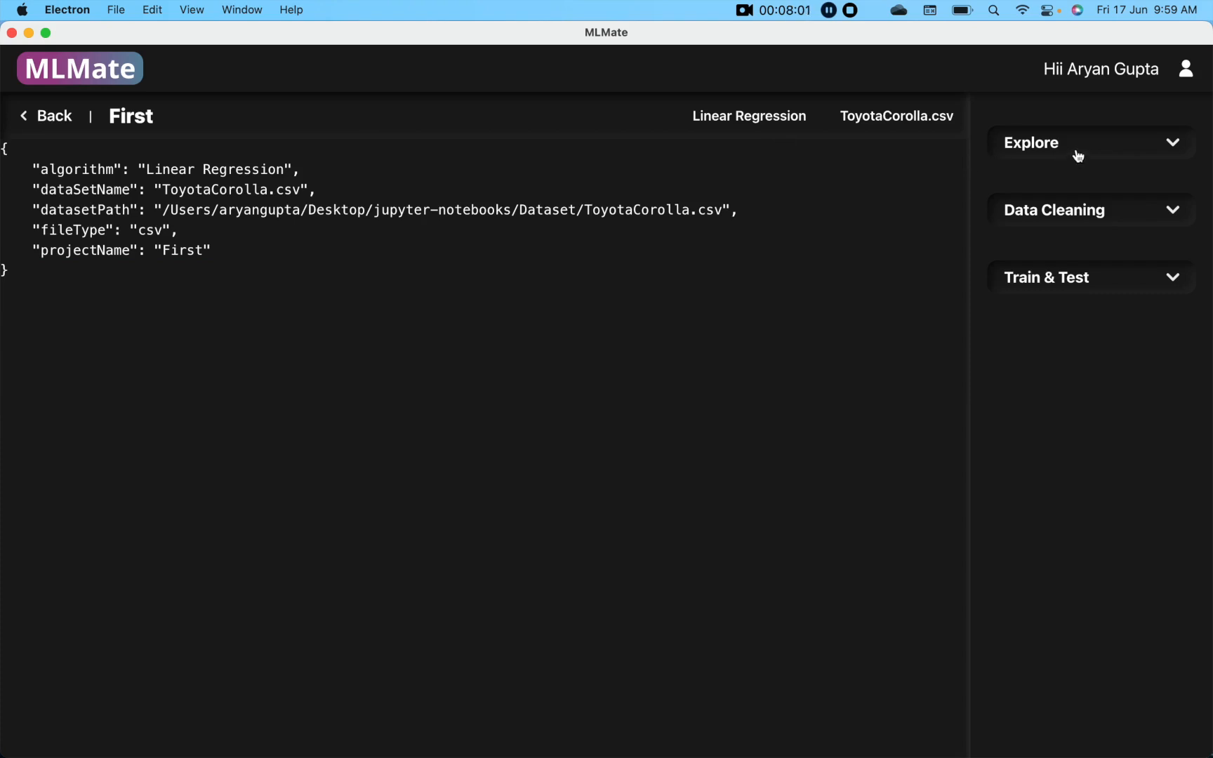